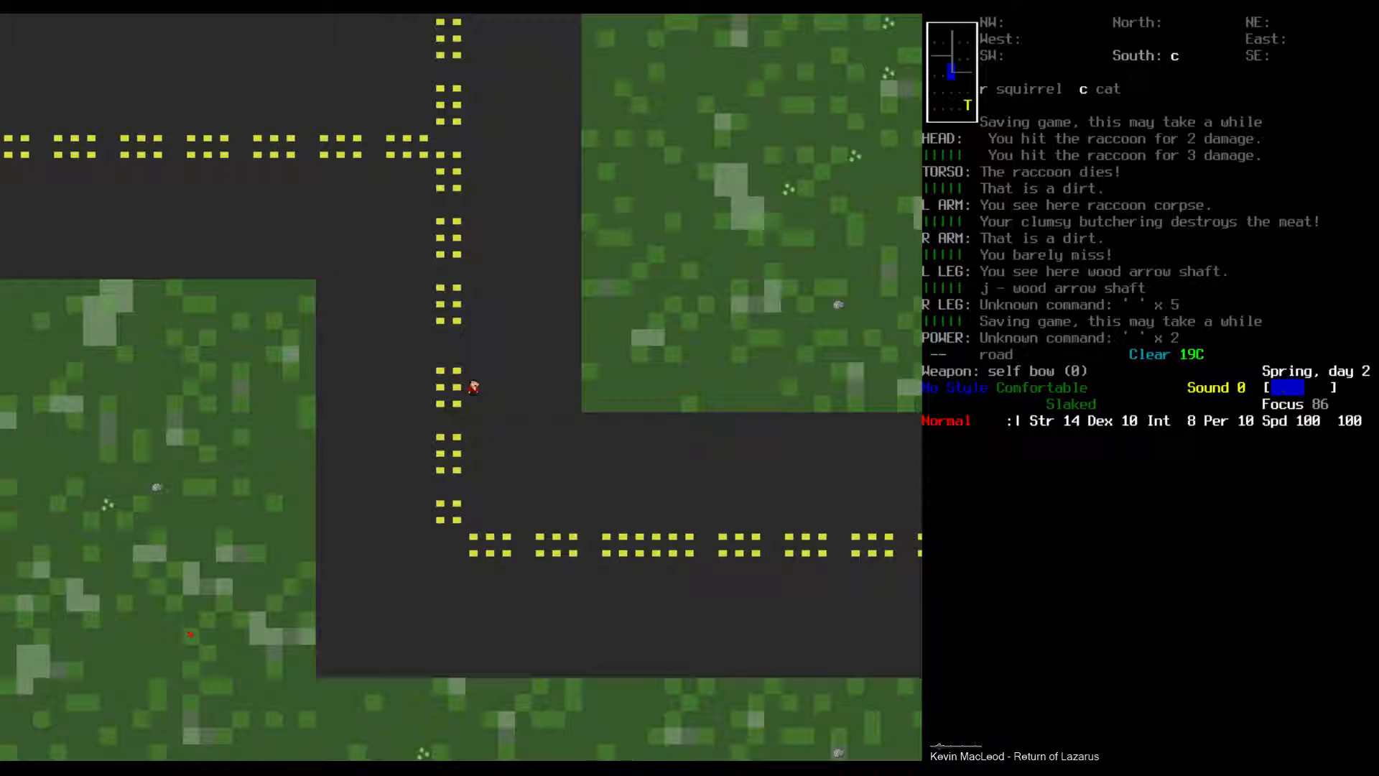
- Walk the survivor along the road to the small house and climb in through the window
key("up")
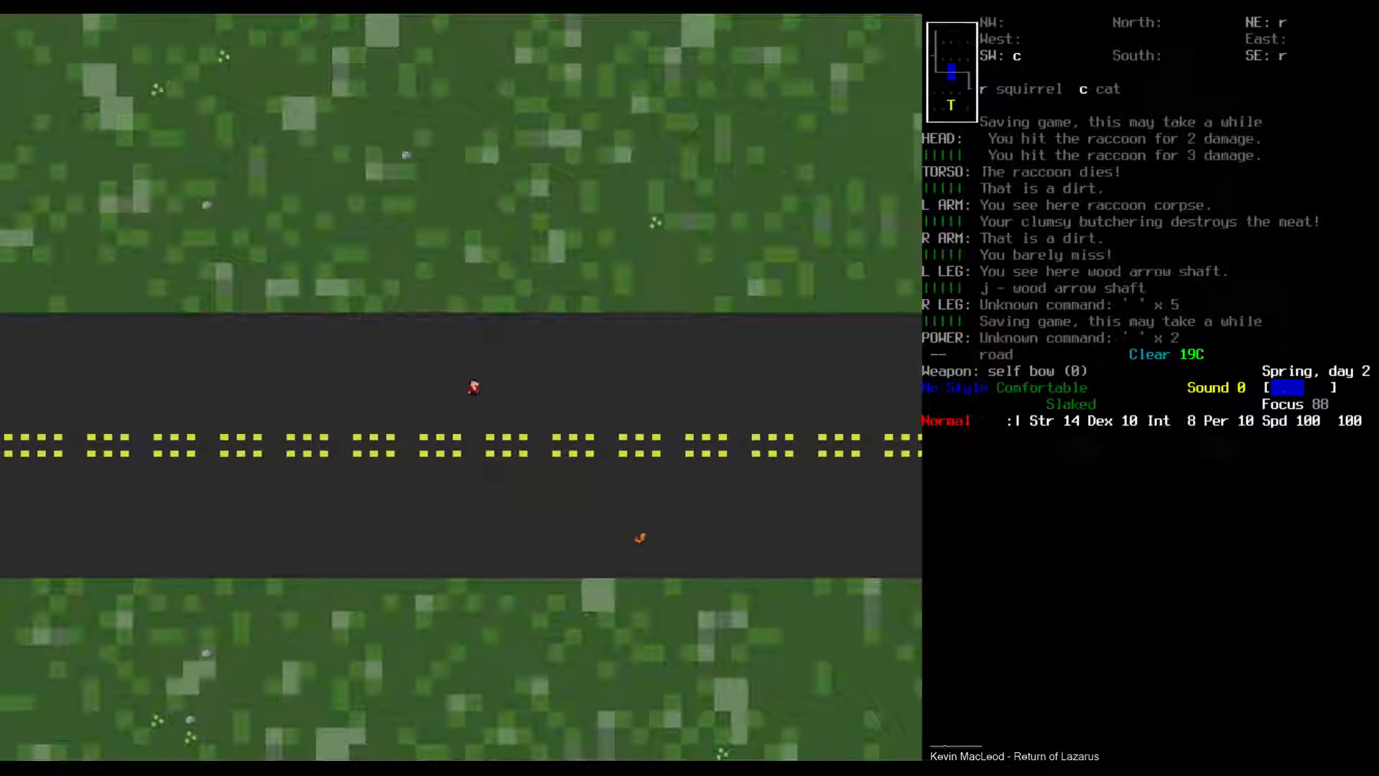
key("m")
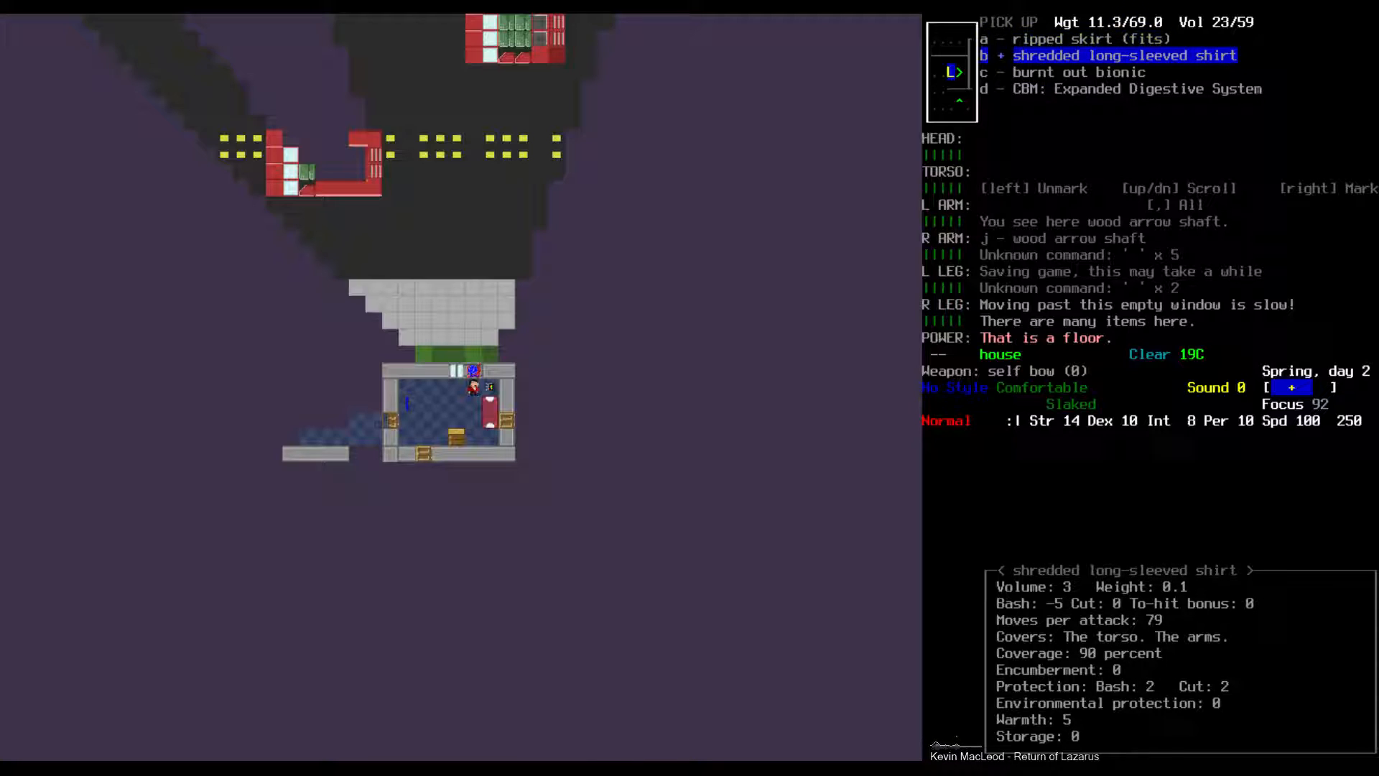
- Pick up the shredded long-sleeved shirt and move the sweater from the South pane into inventory
key("d")
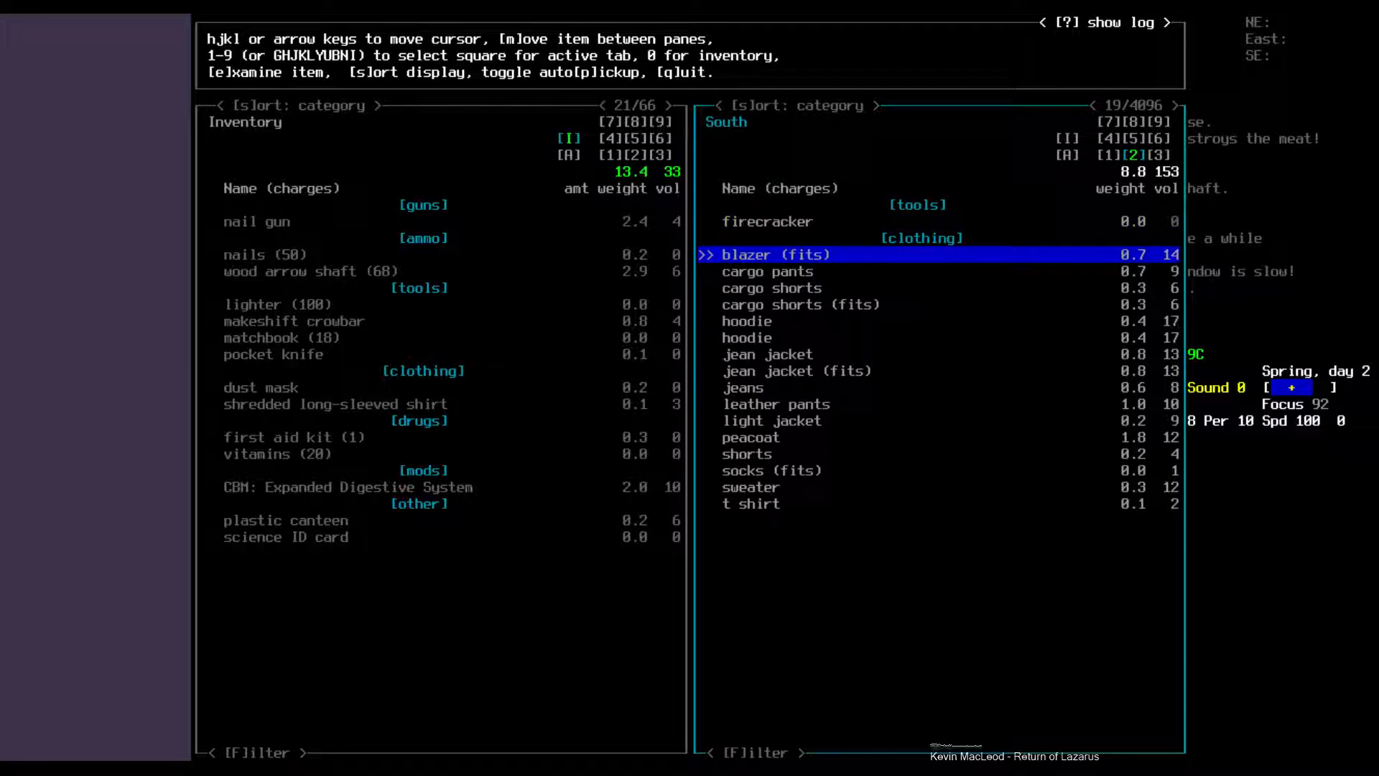
key("j")
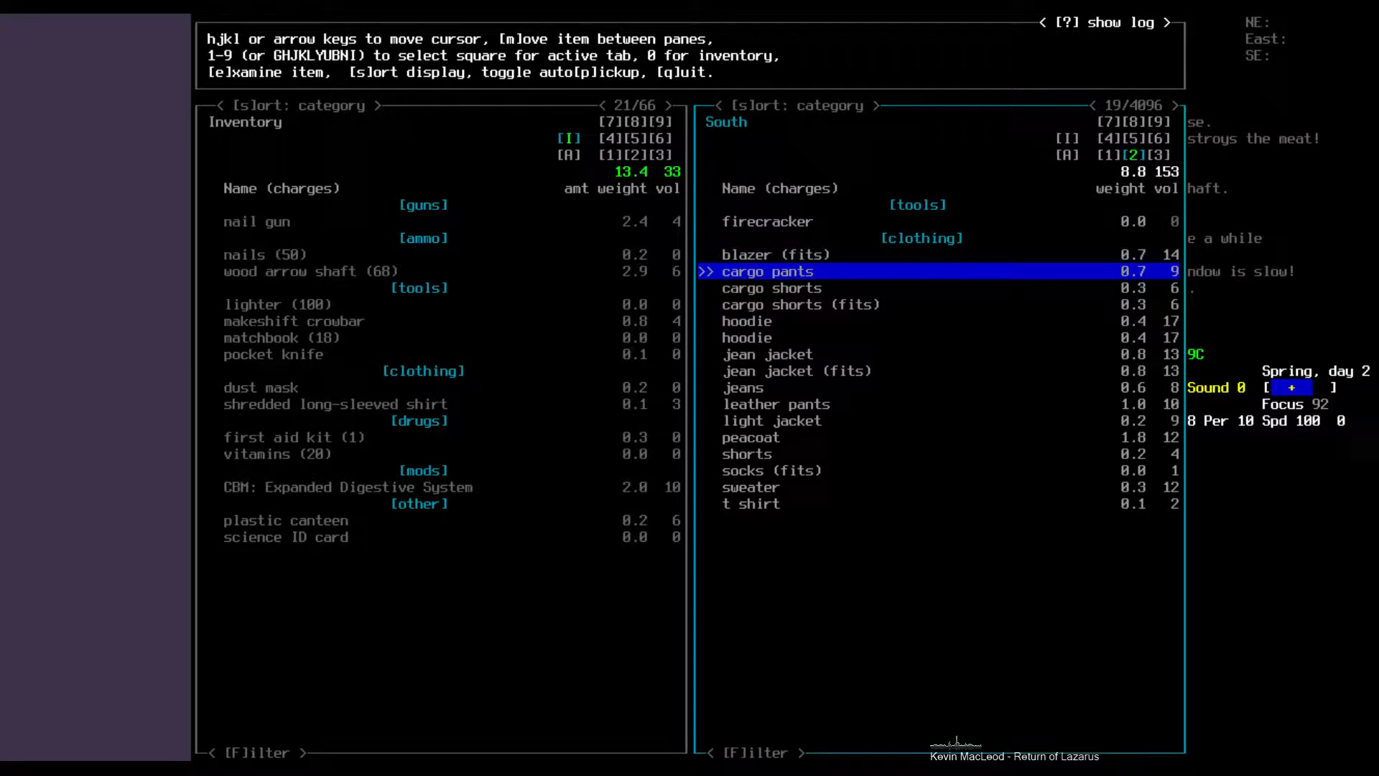
key("j")
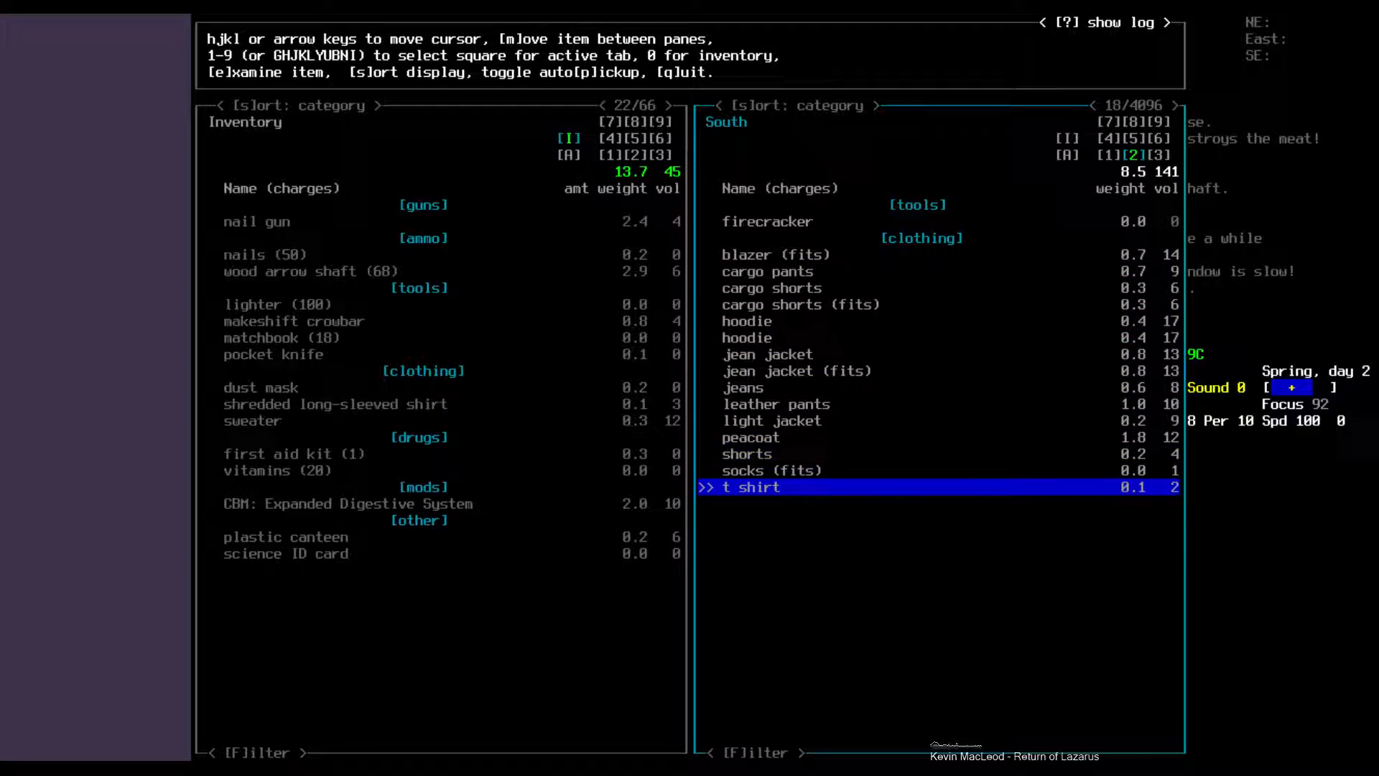
key("up")
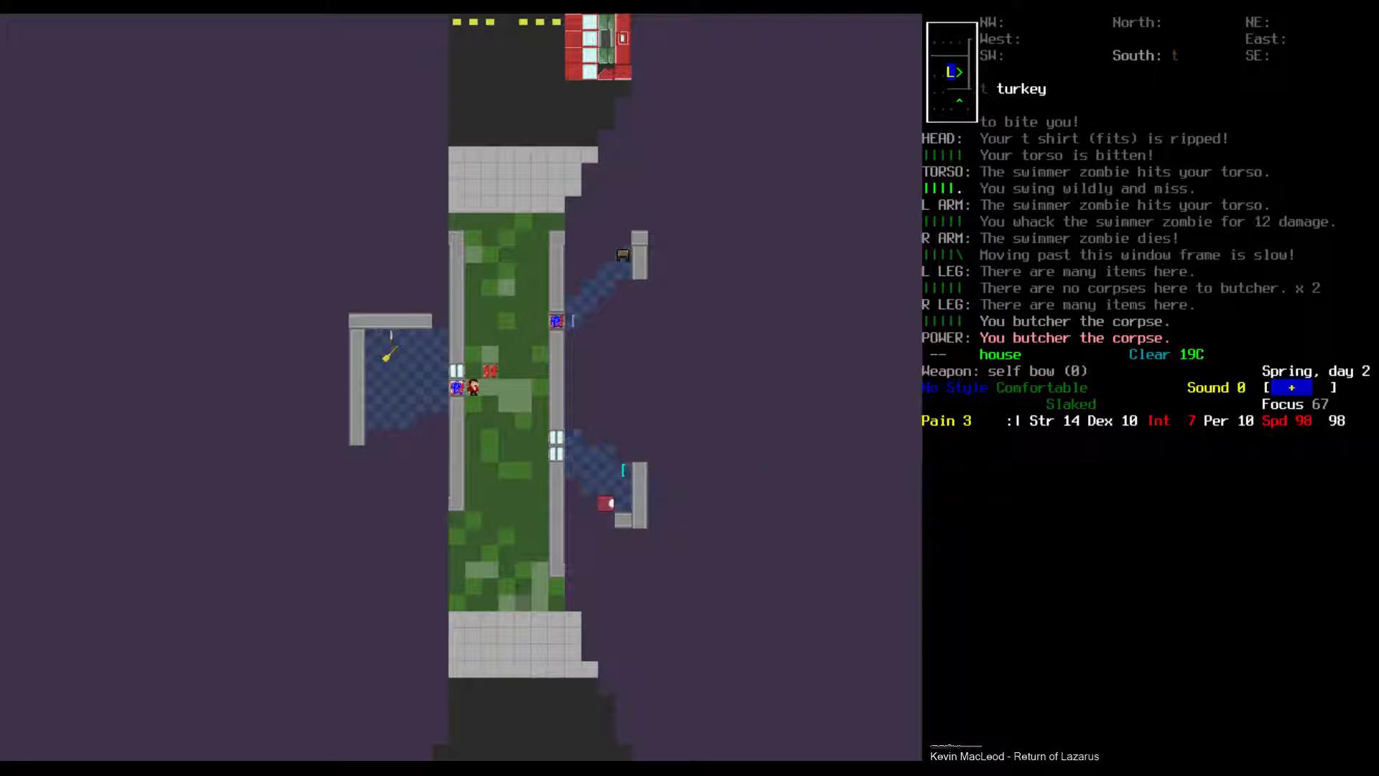
- Walk from the butchered corpse across the house, past the bookcase and door, into the side room
key("g")
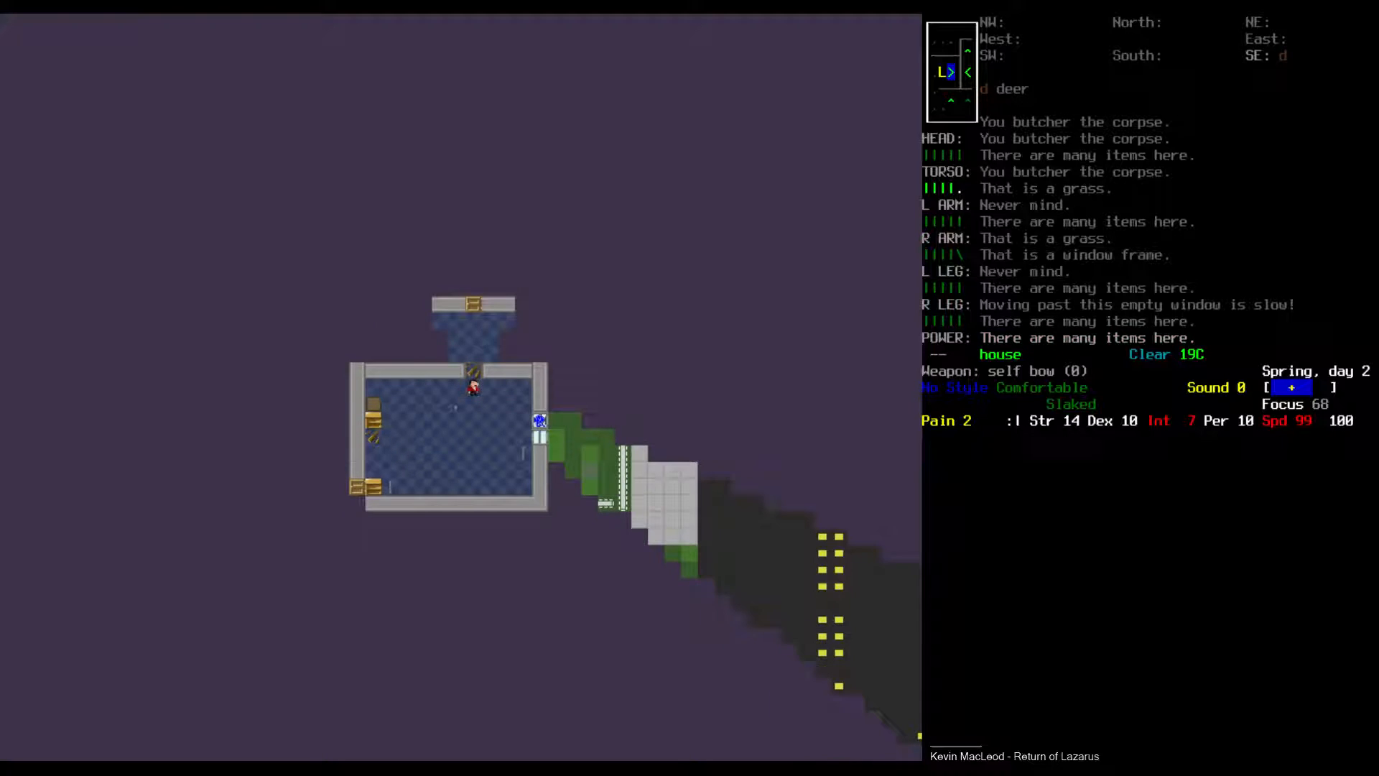
key("v")
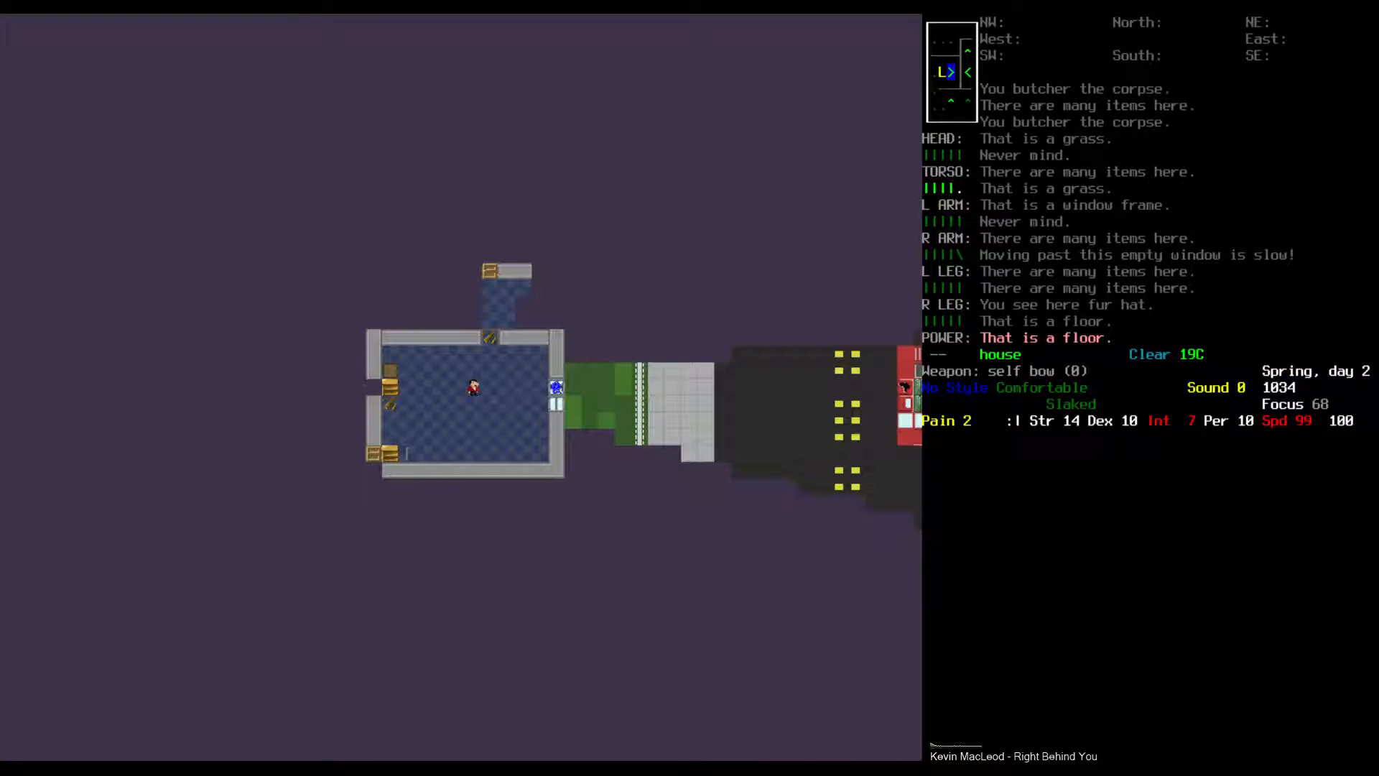
key("g")
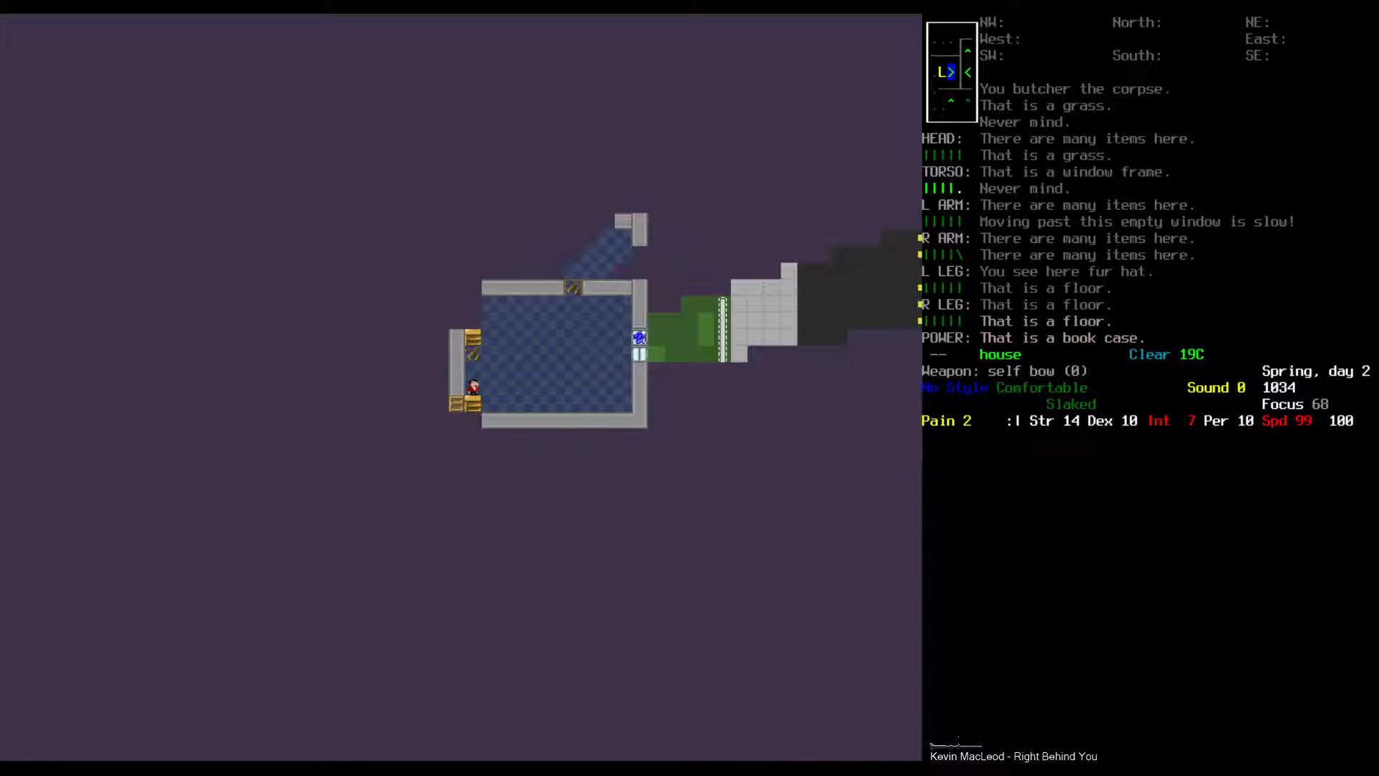
key("g")
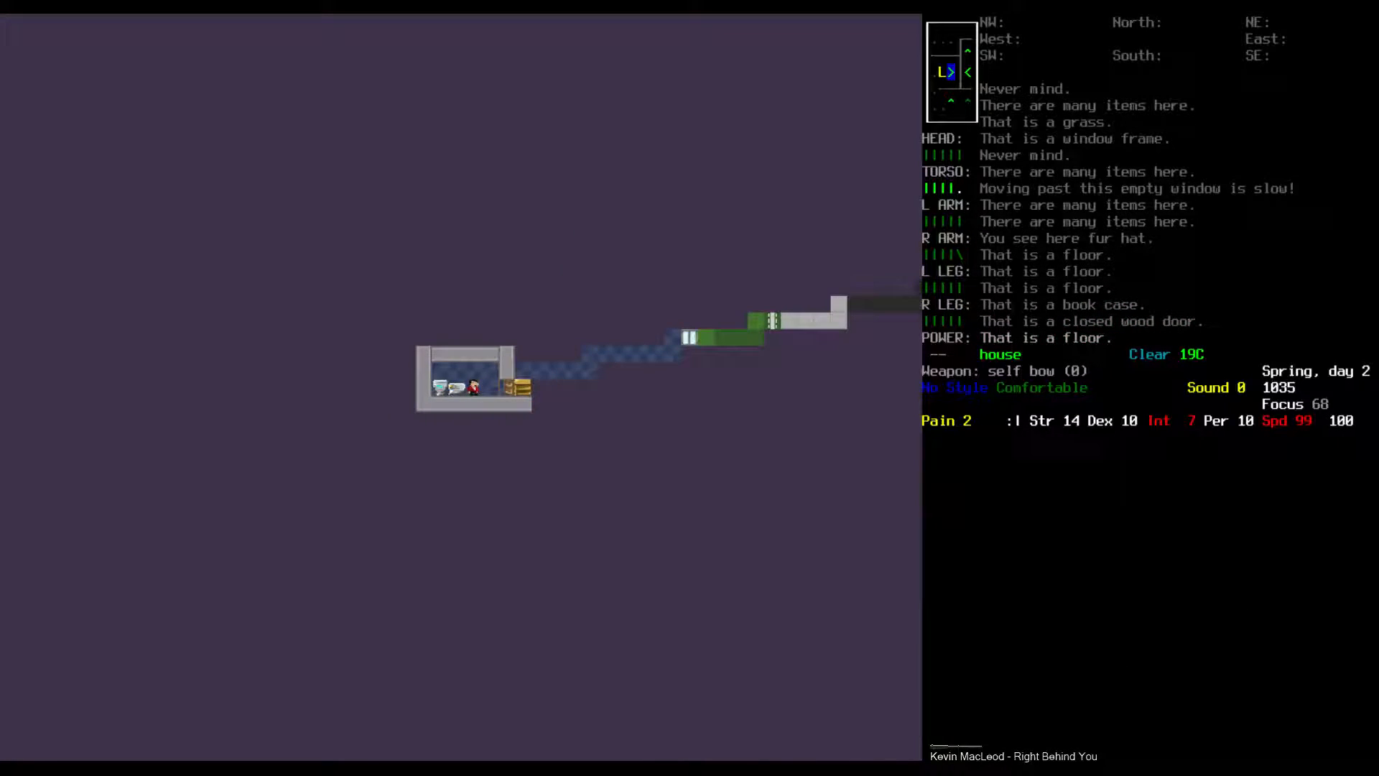
- Fill the plastic canteen with water, then walk to the kitchen refrigerator holding a banana
key("i")
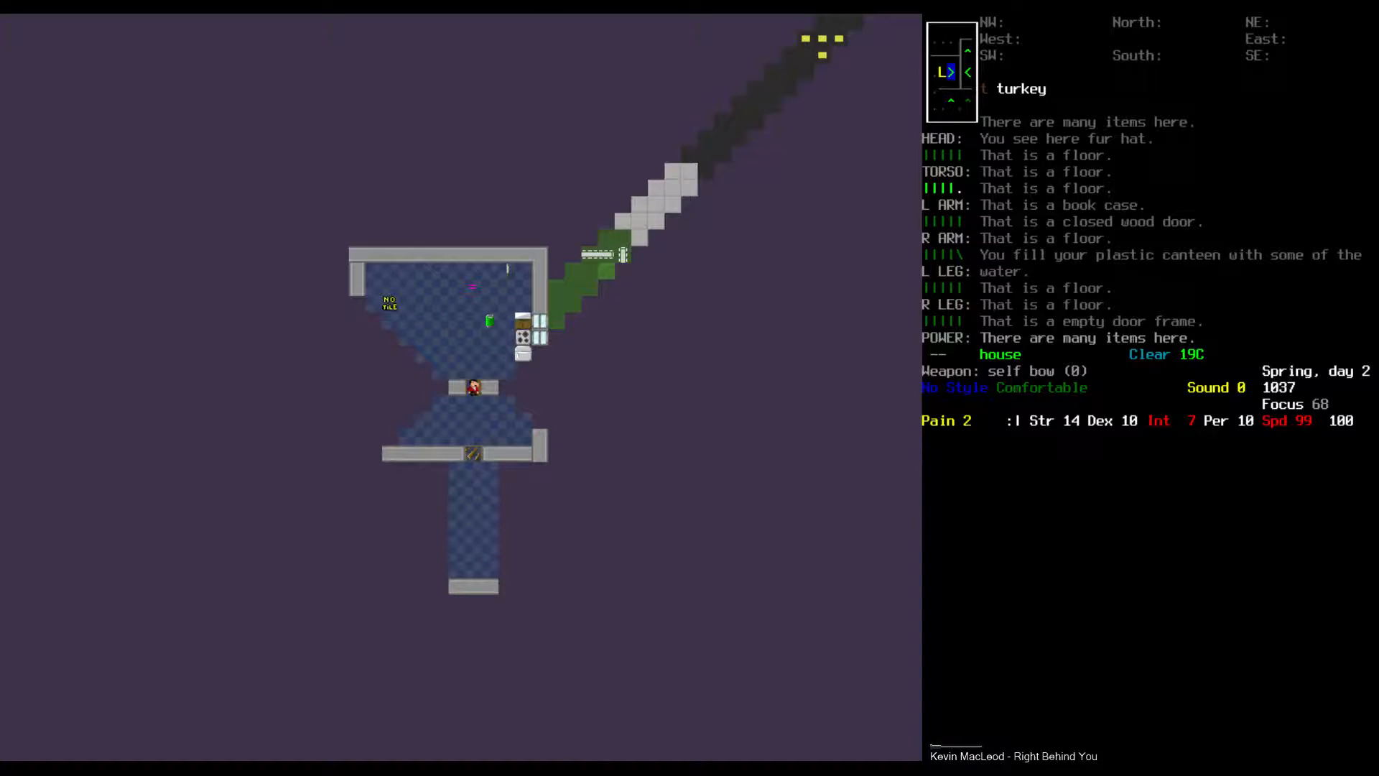
key("g")
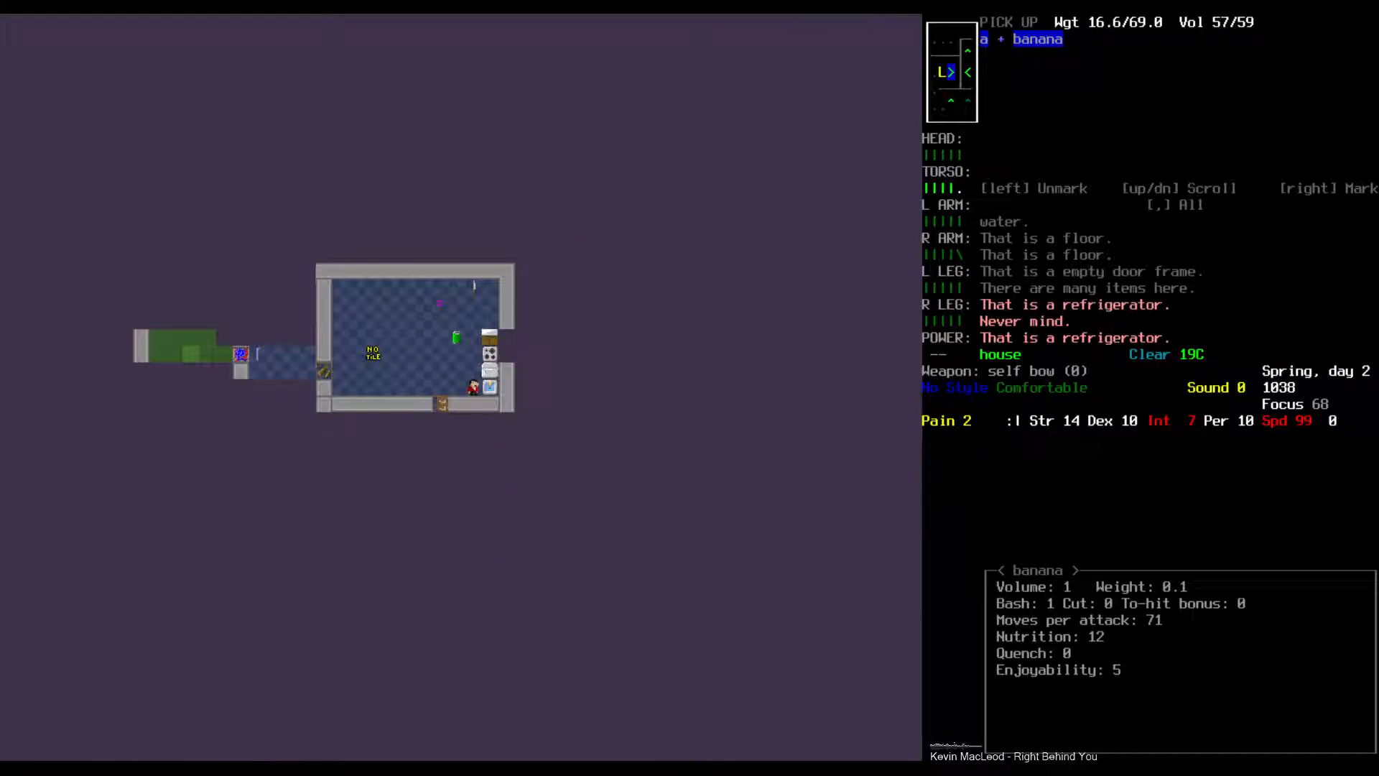
- Eat the banana, wield the makeshift crowbar, kill the attacking zombie and start butchering it
key("E")
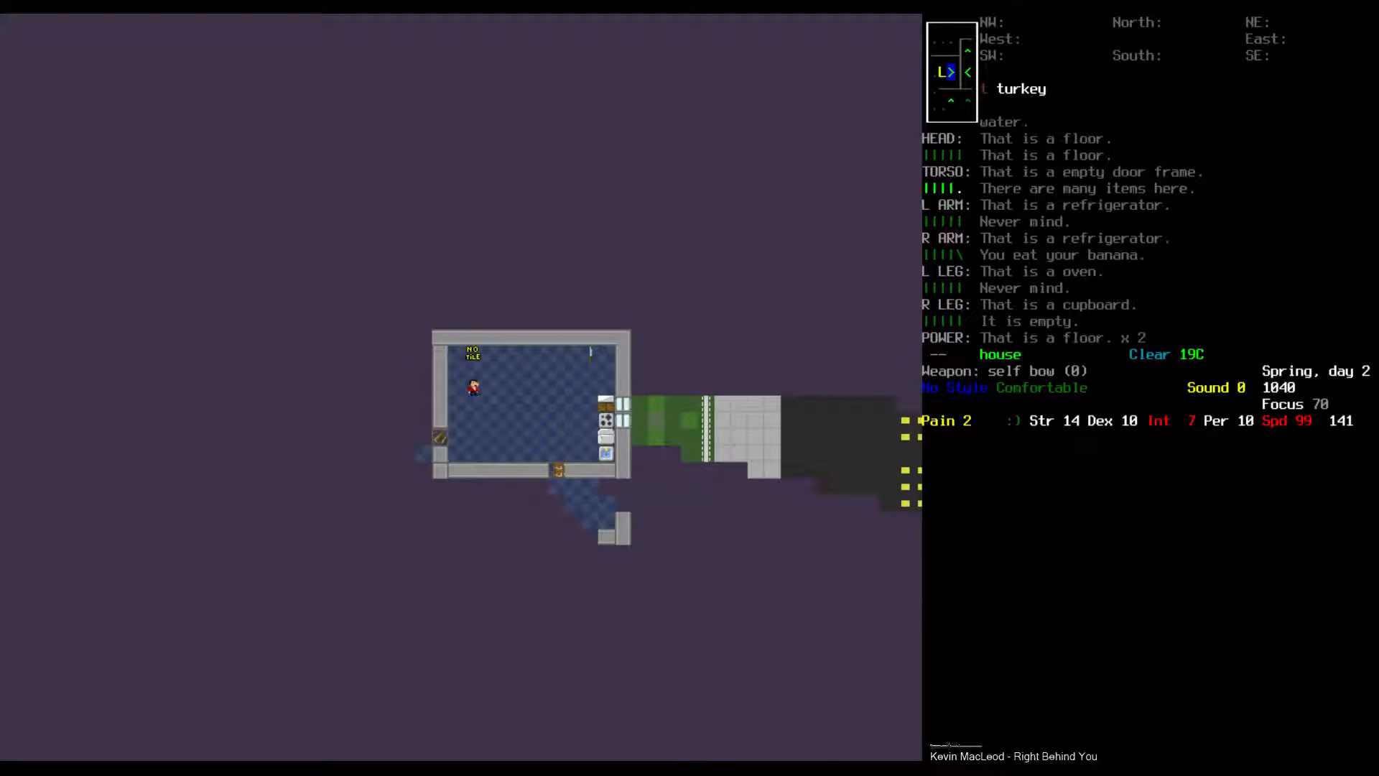
key("i")
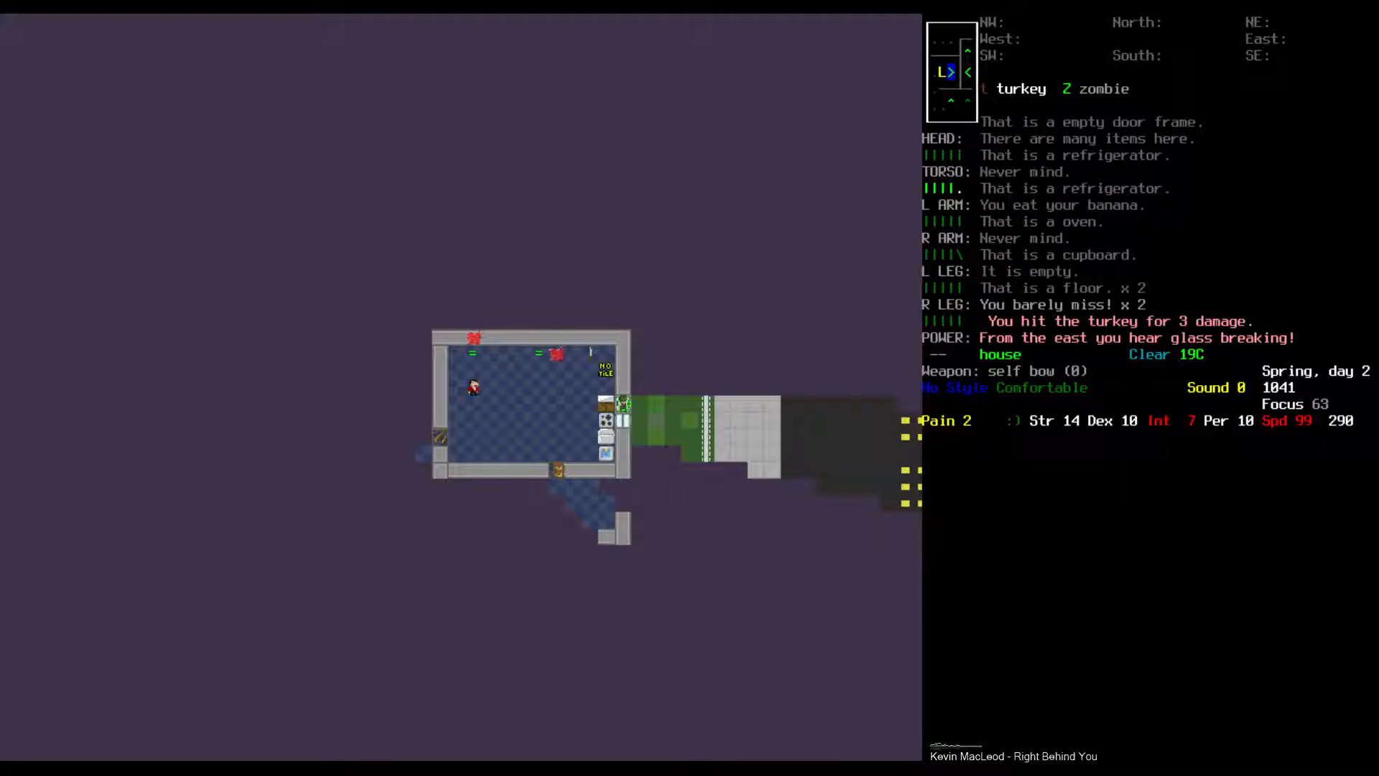
key("f")
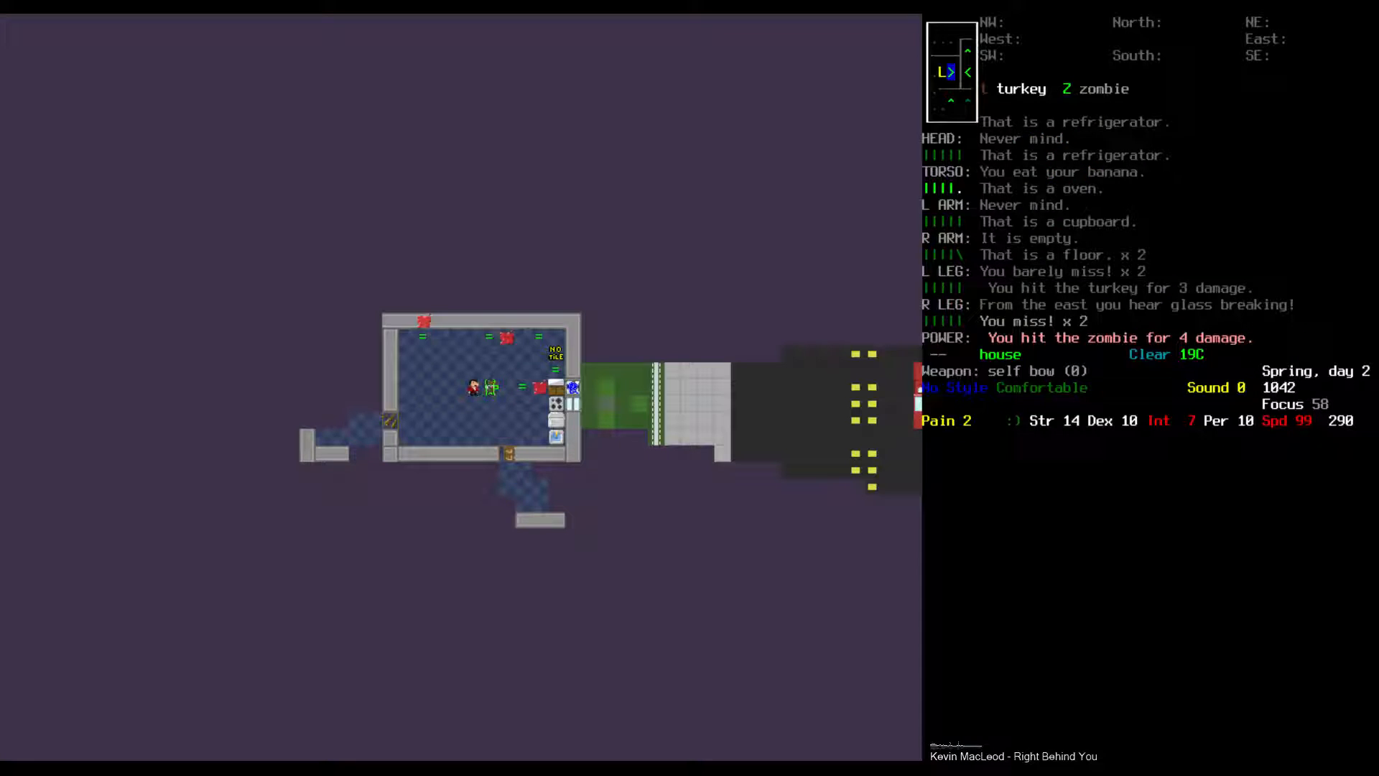
key("i")
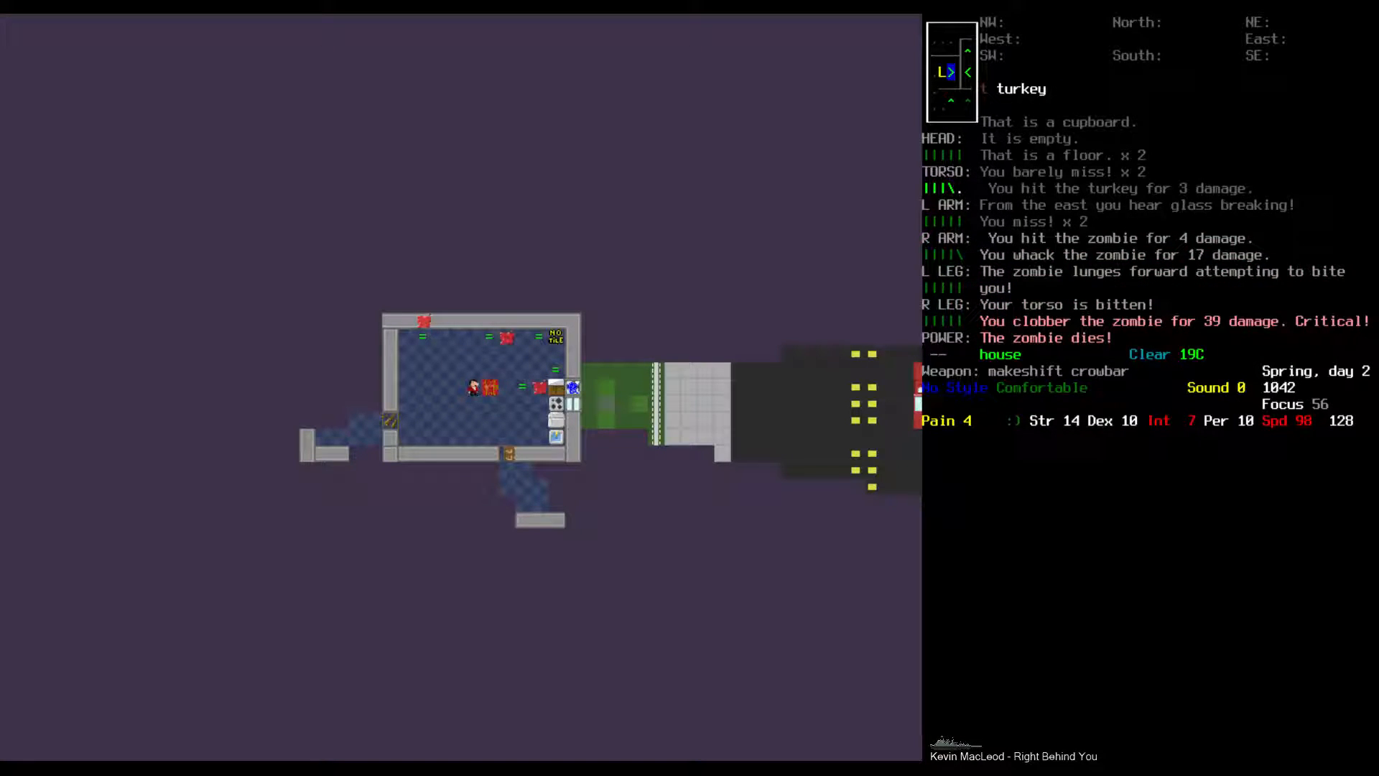
key("@")
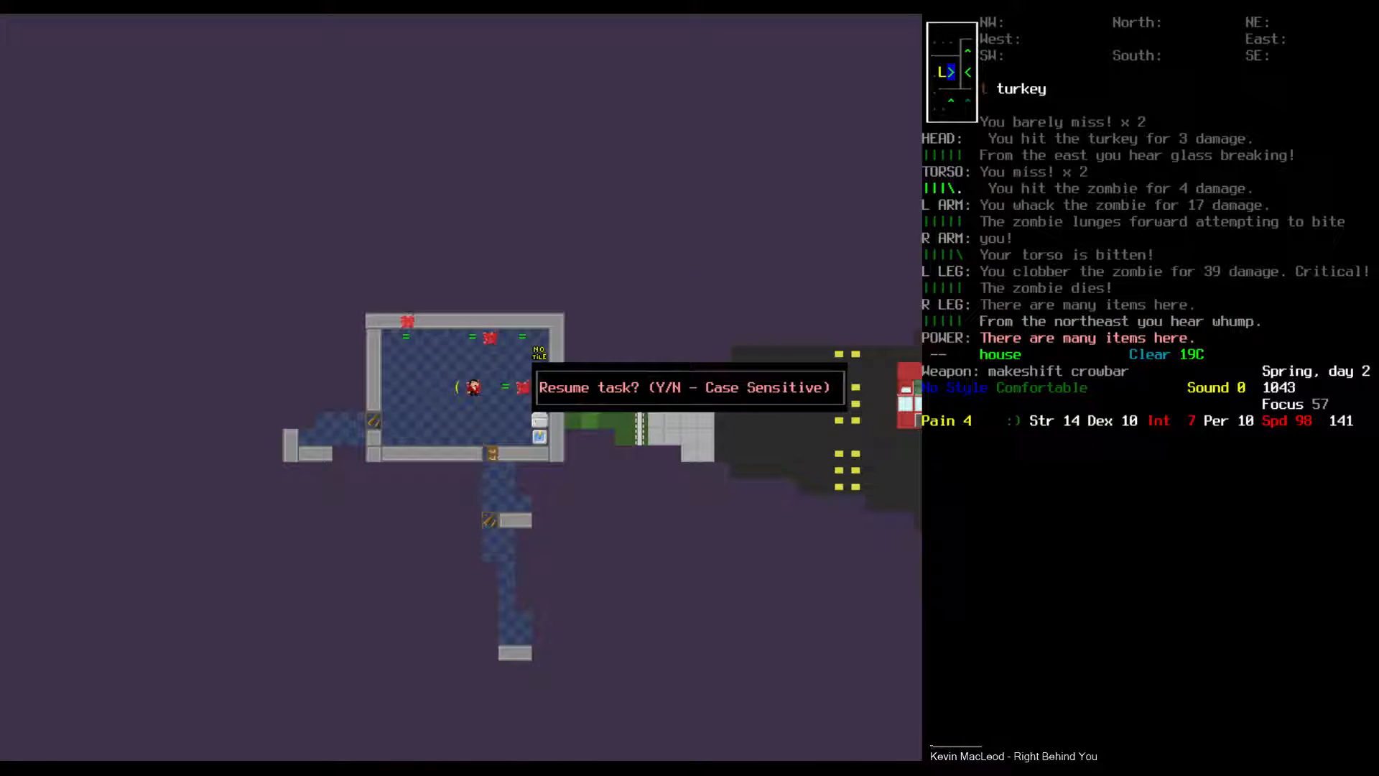
- Resume butchering despite the noise, kill the second zombie, and review the inventory
key("Y")
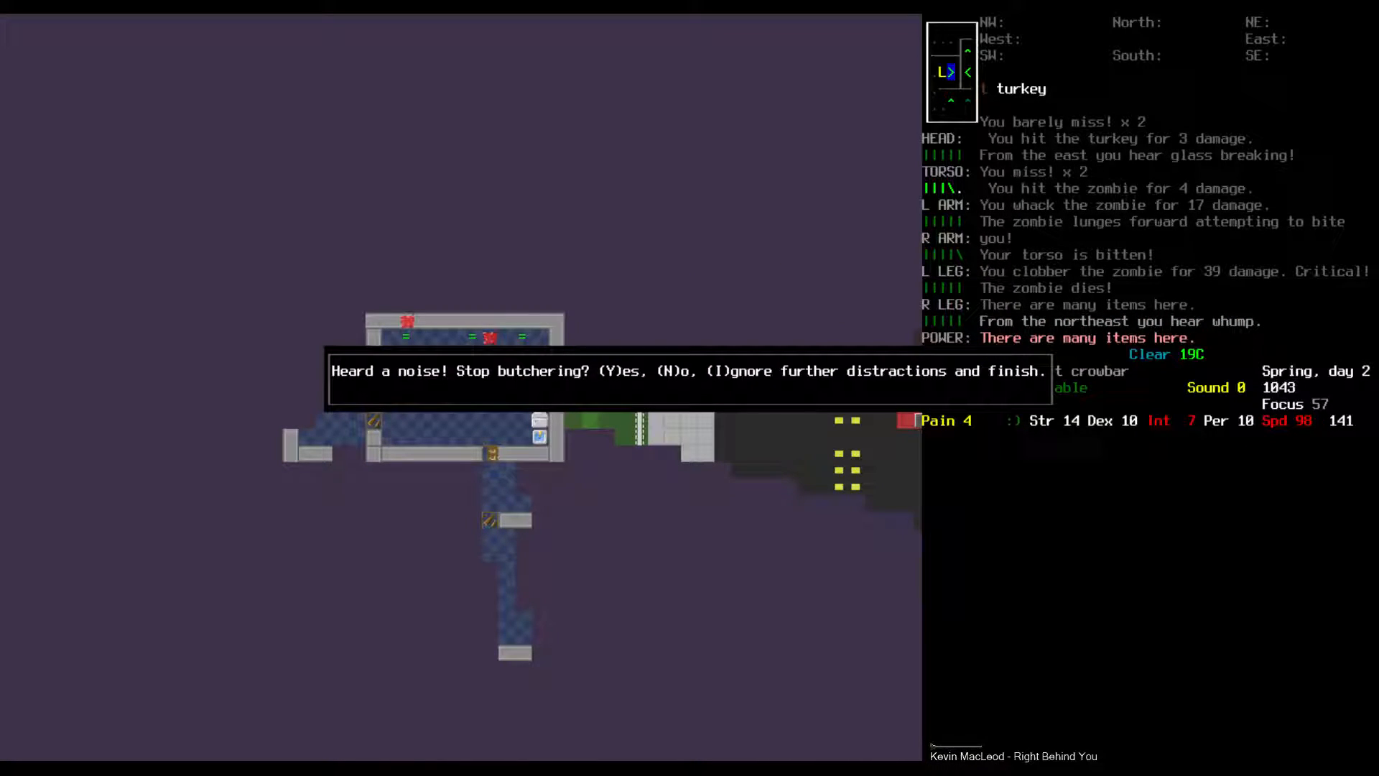
key("i")
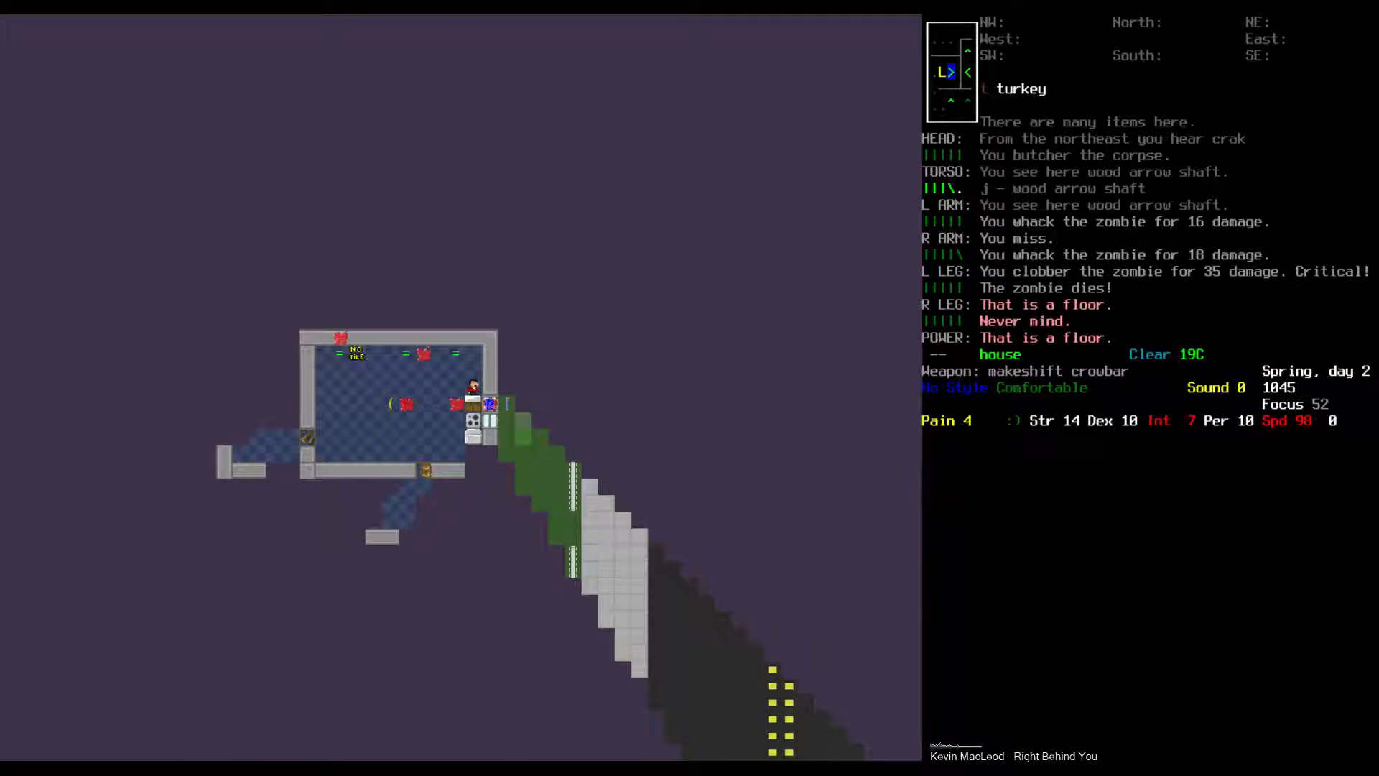
key("g")
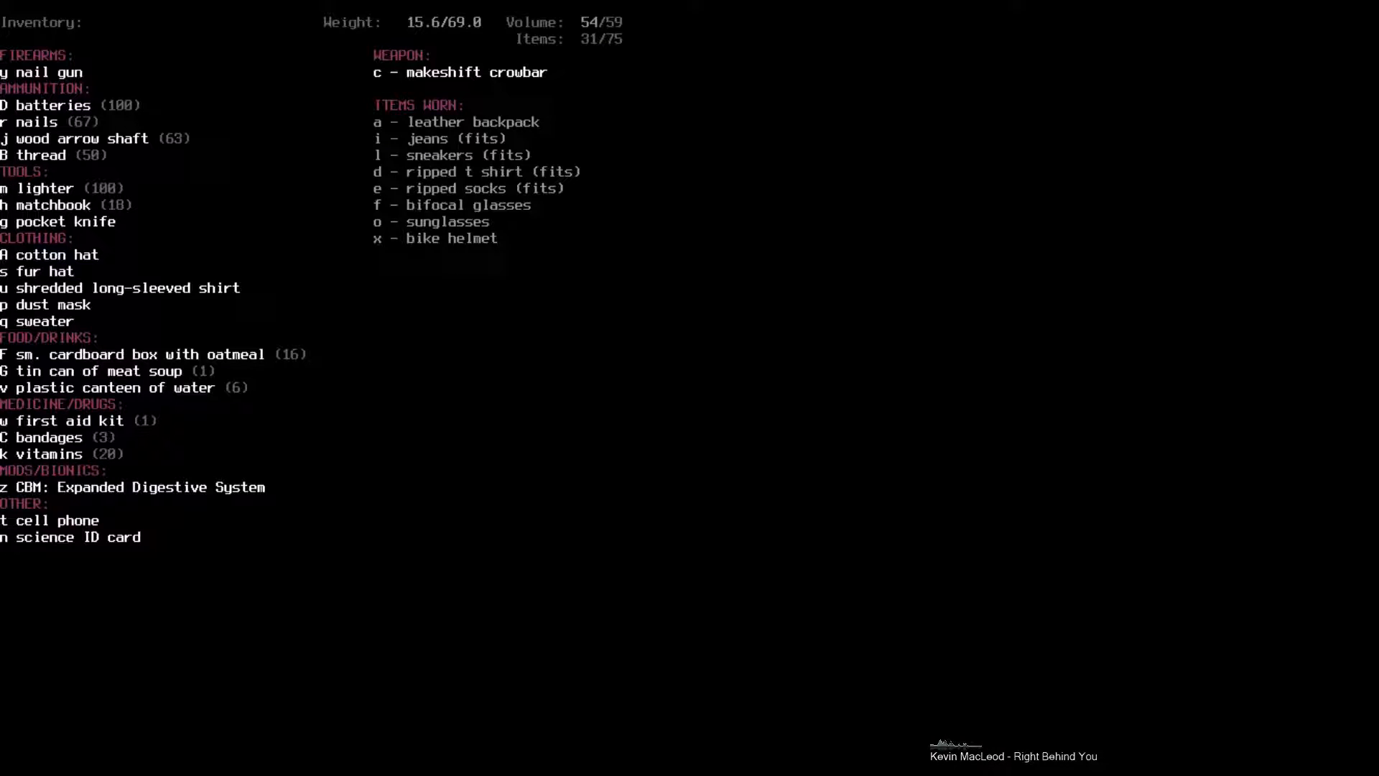
- Drop the Expanded Digestive System CBM and re-wield the self bow
key("Escape")
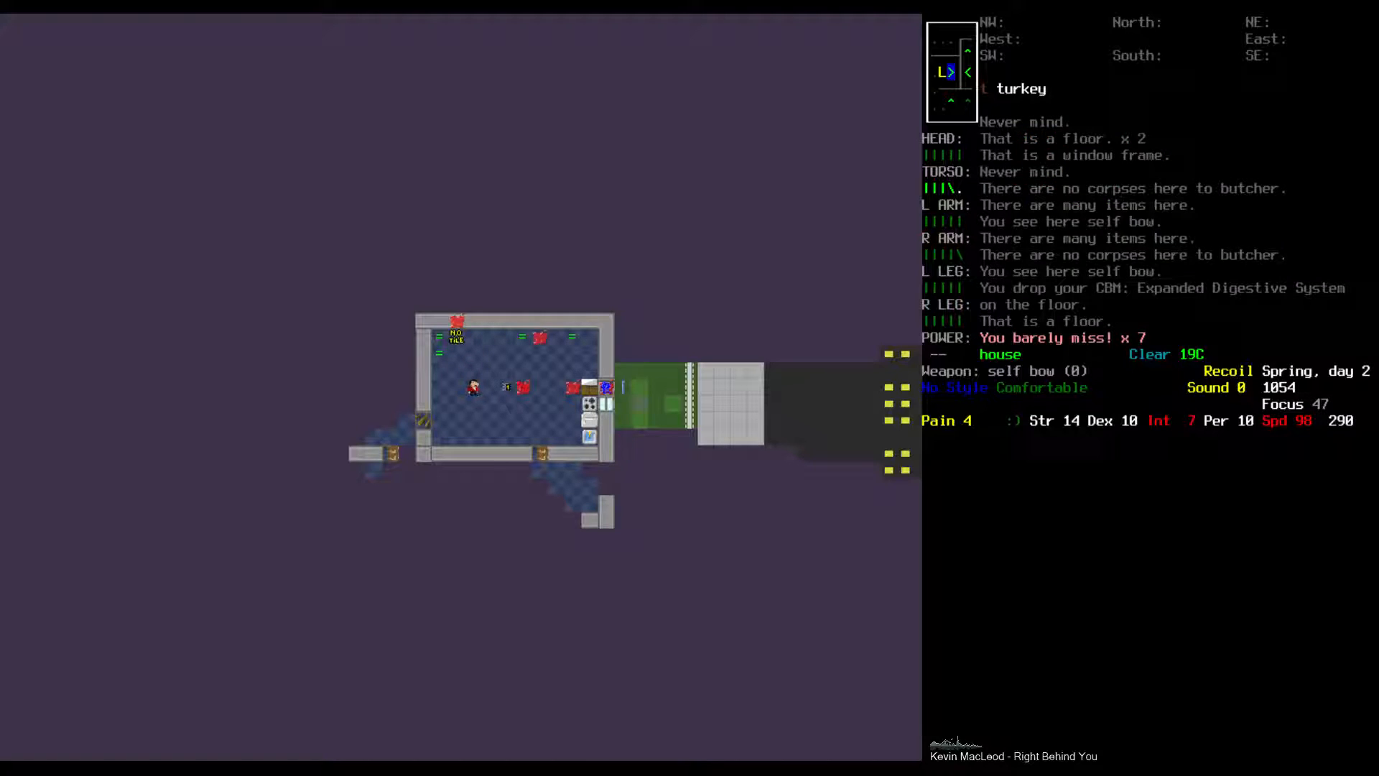
- Shoot the fleeing turkey dead with the self bow, save the game, and walk to the road
key("f")
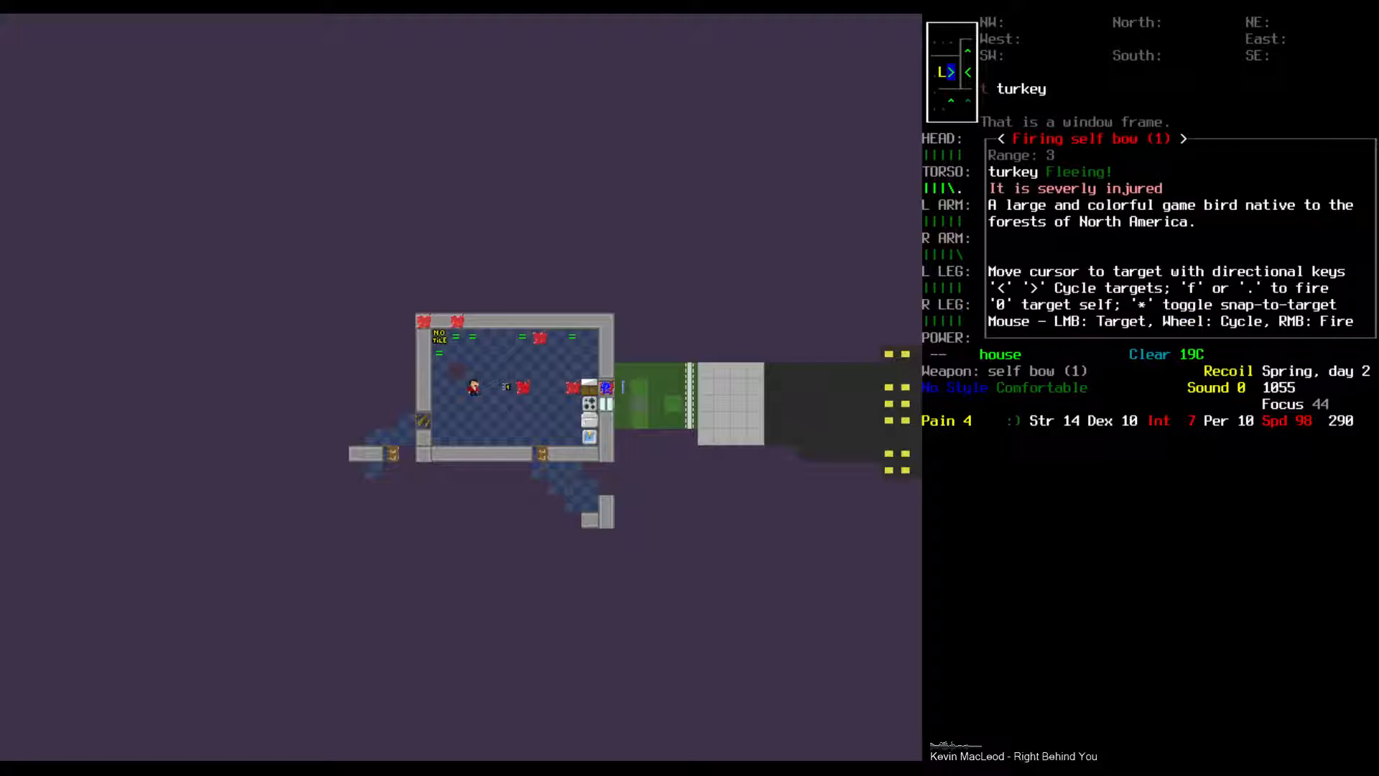
key("f")
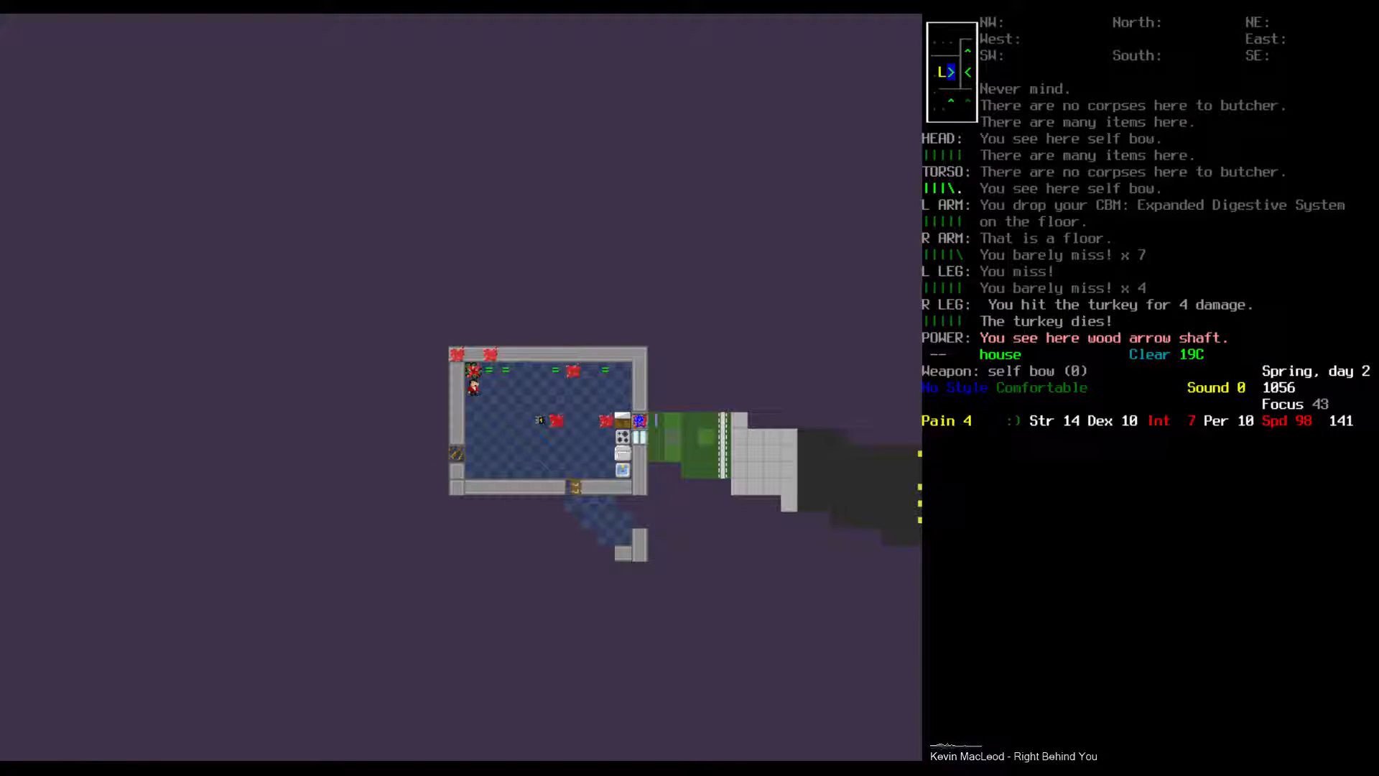
key("g")
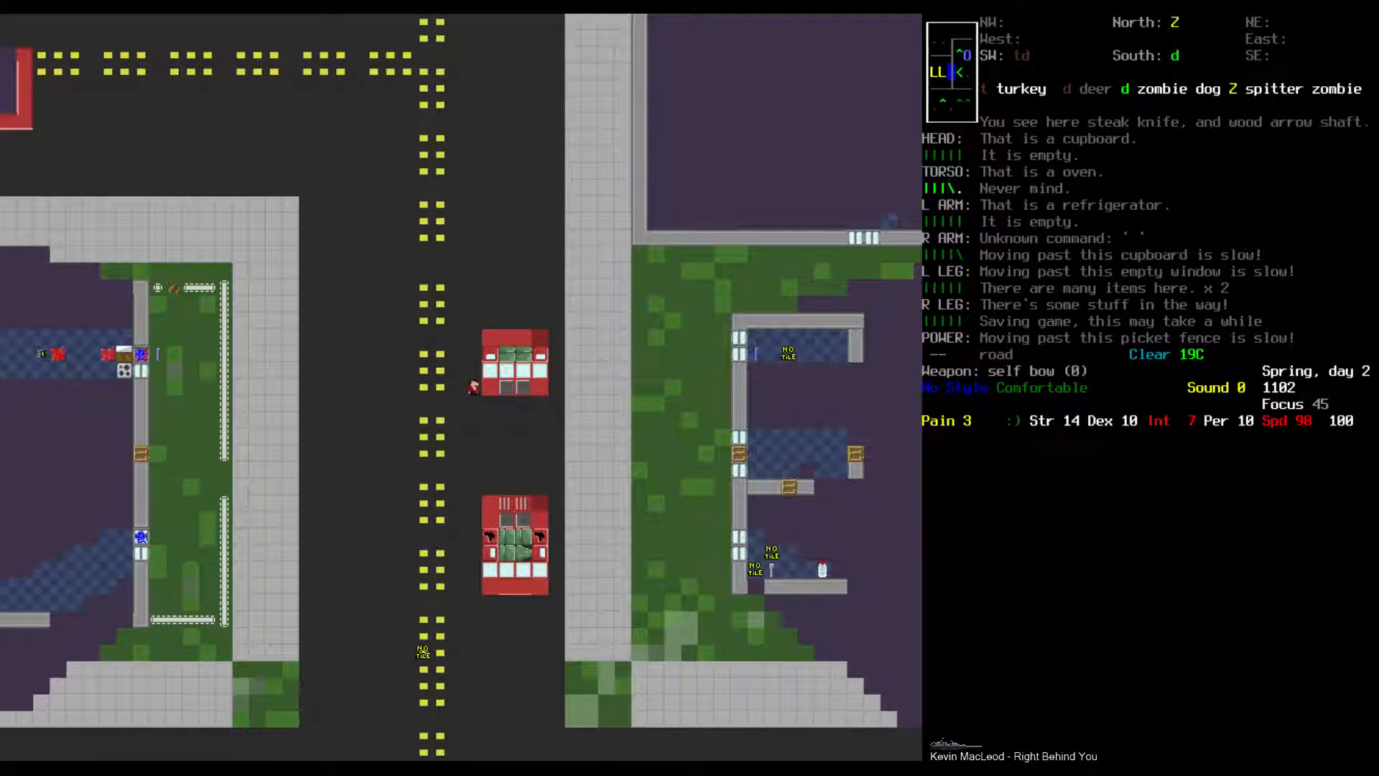
- Walk onto the sidewalk, drop the cotton hat and shredded long-sleeved shirt, then view the overmap
key("i")
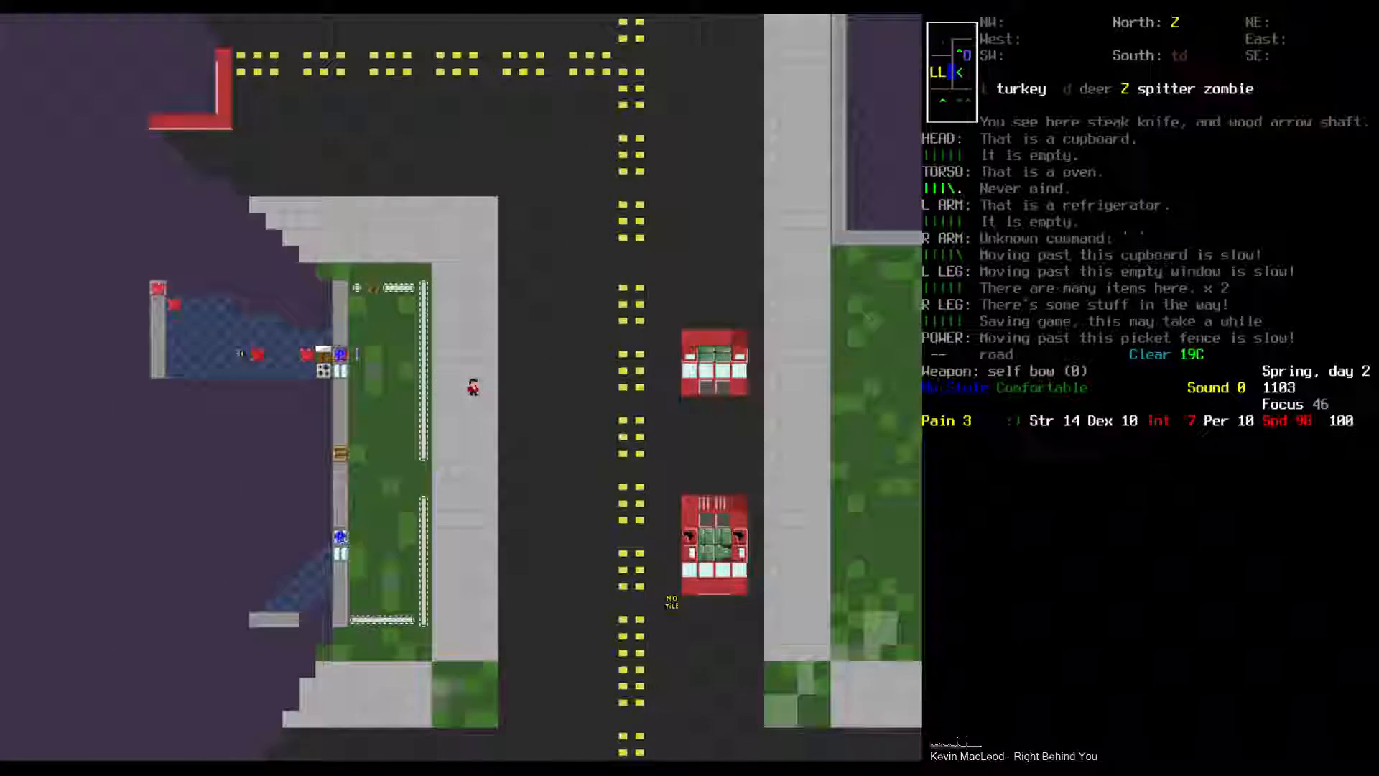
key("i")
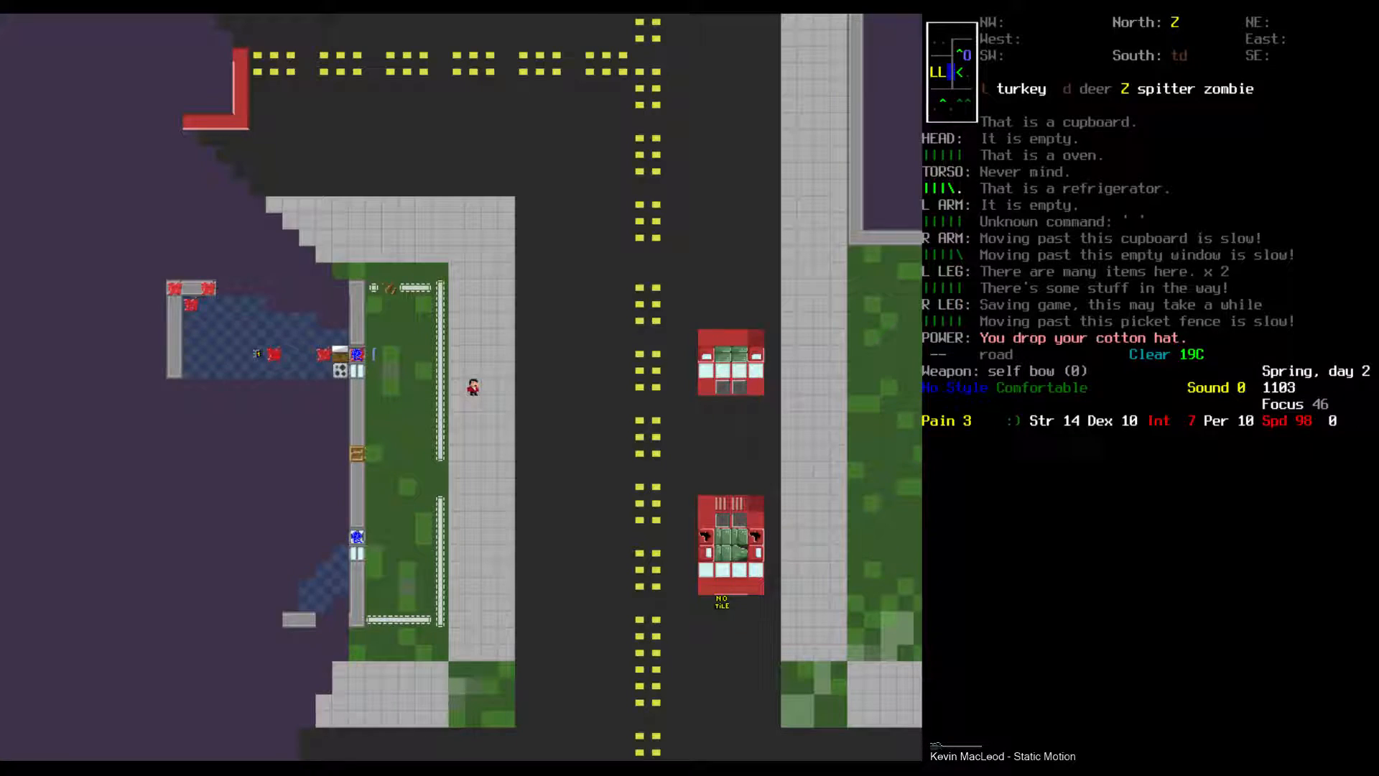
key("i")
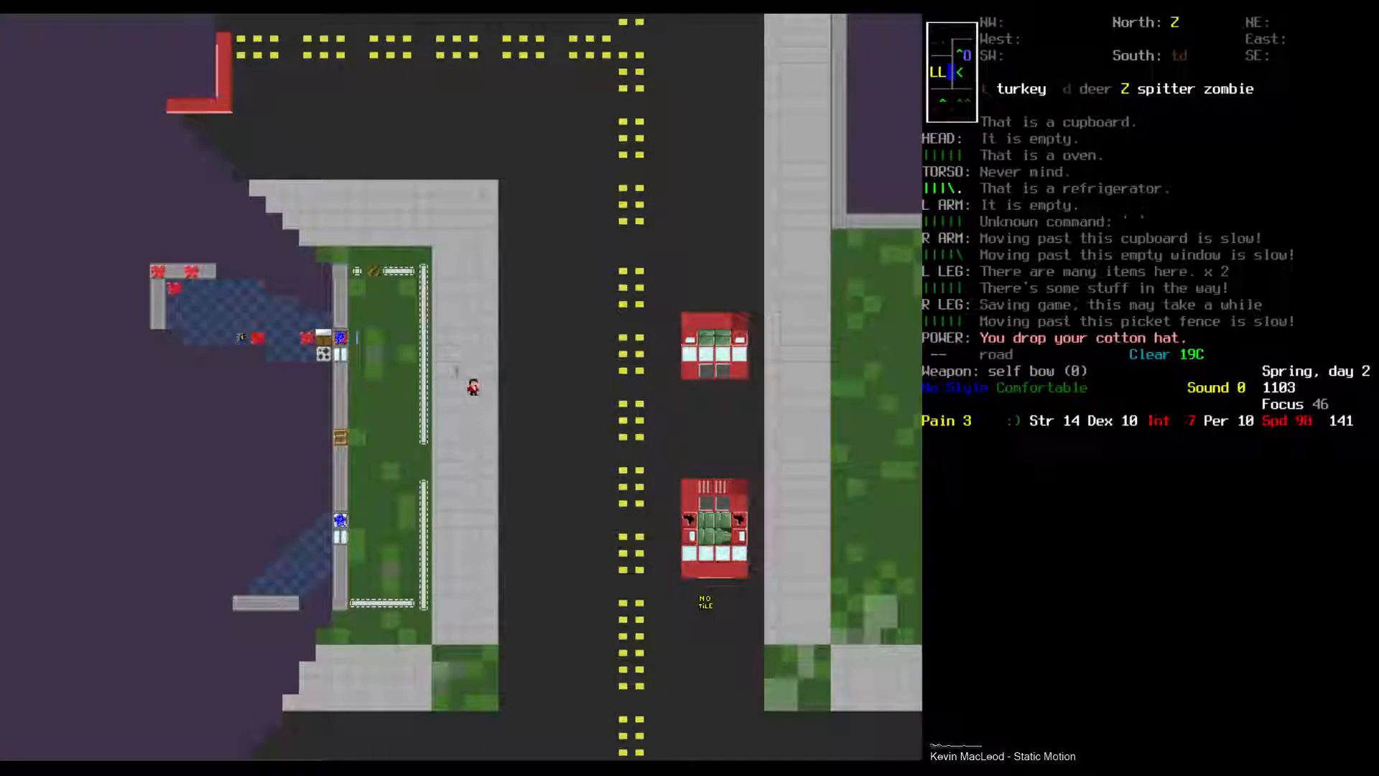
key("i")
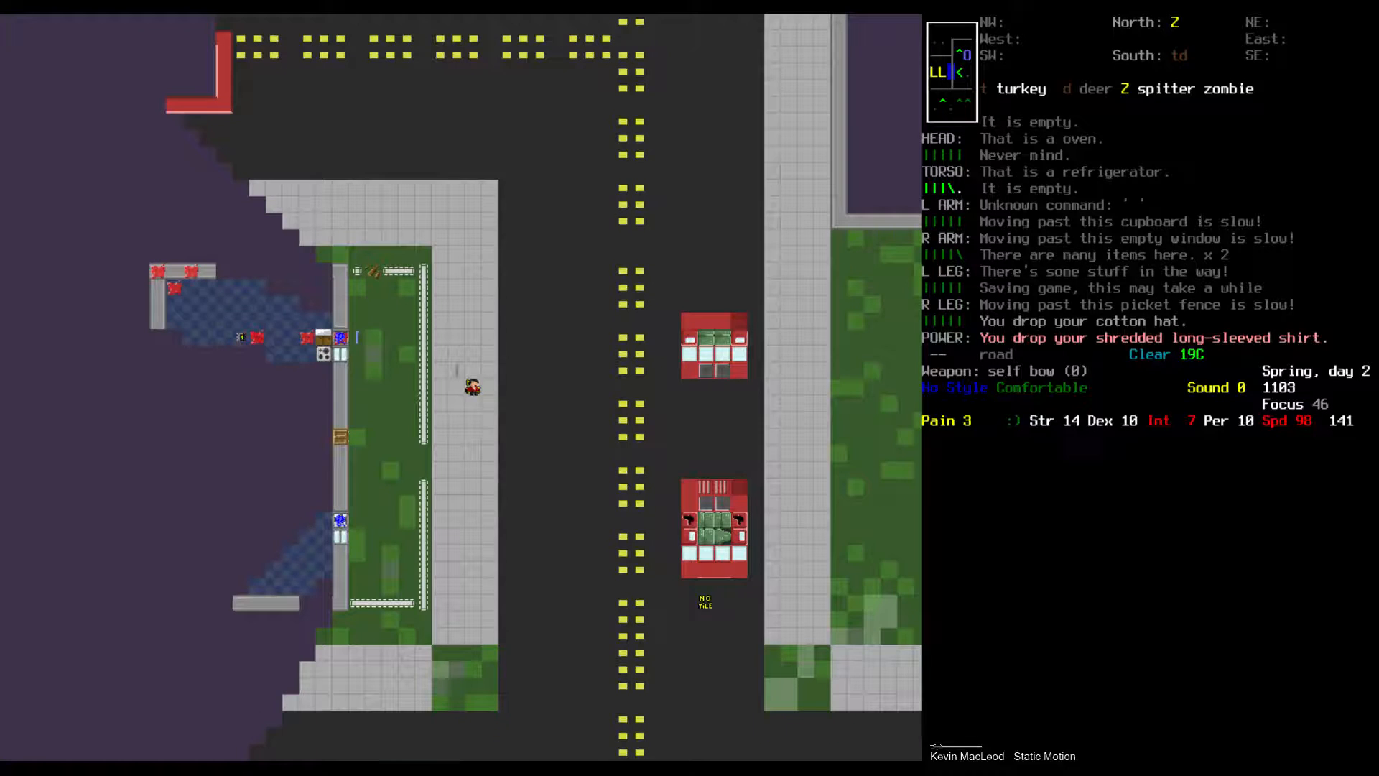
key("i")
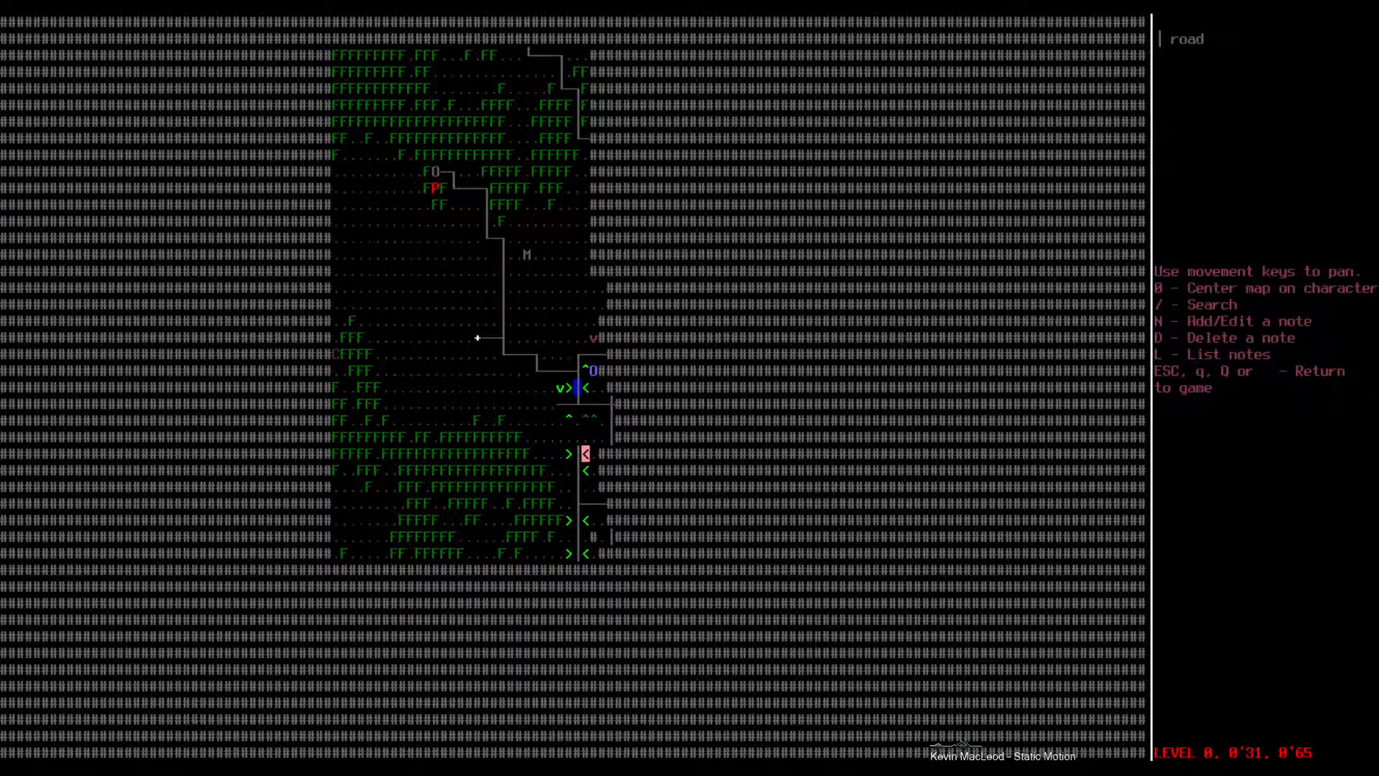
key("Escape")
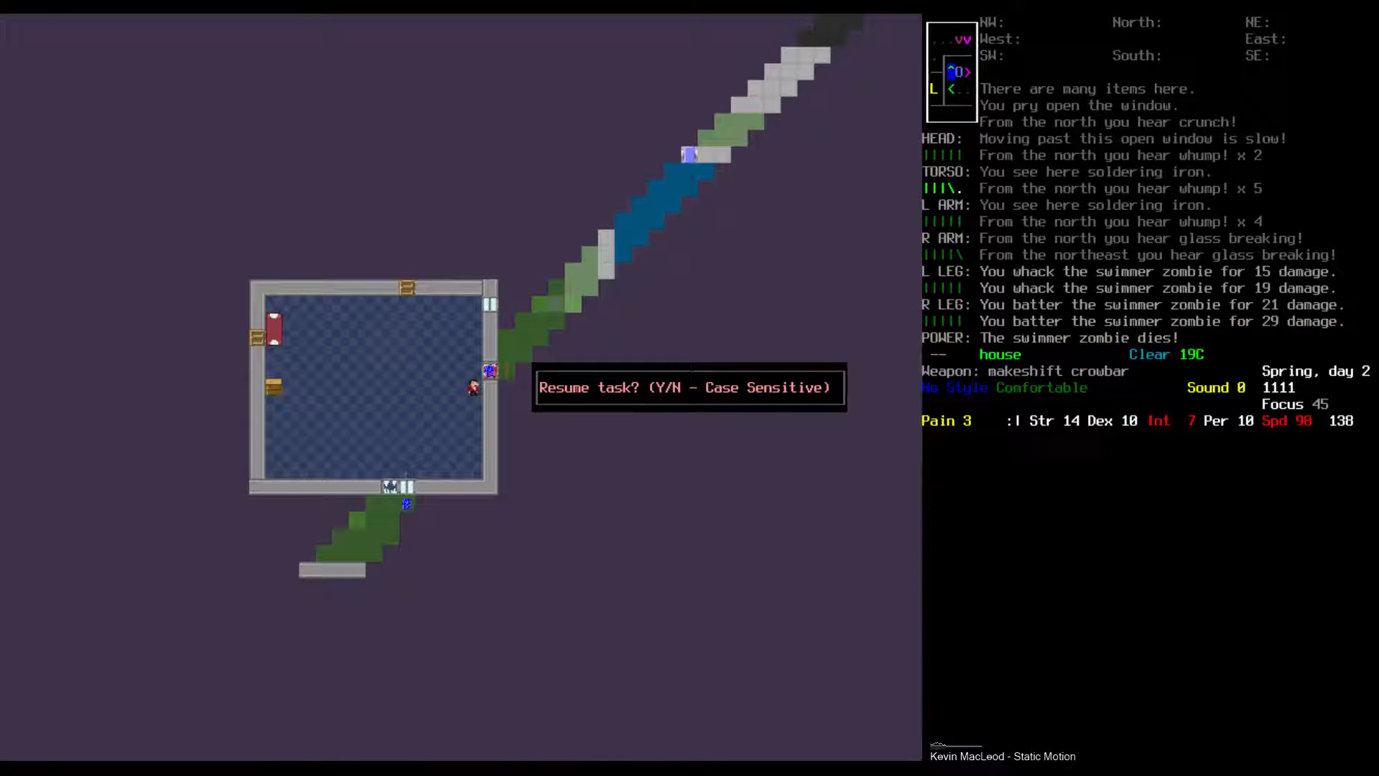
- Kill the swimmer zombie and the next zombie by the house window, butchering both corpses
key("Y")
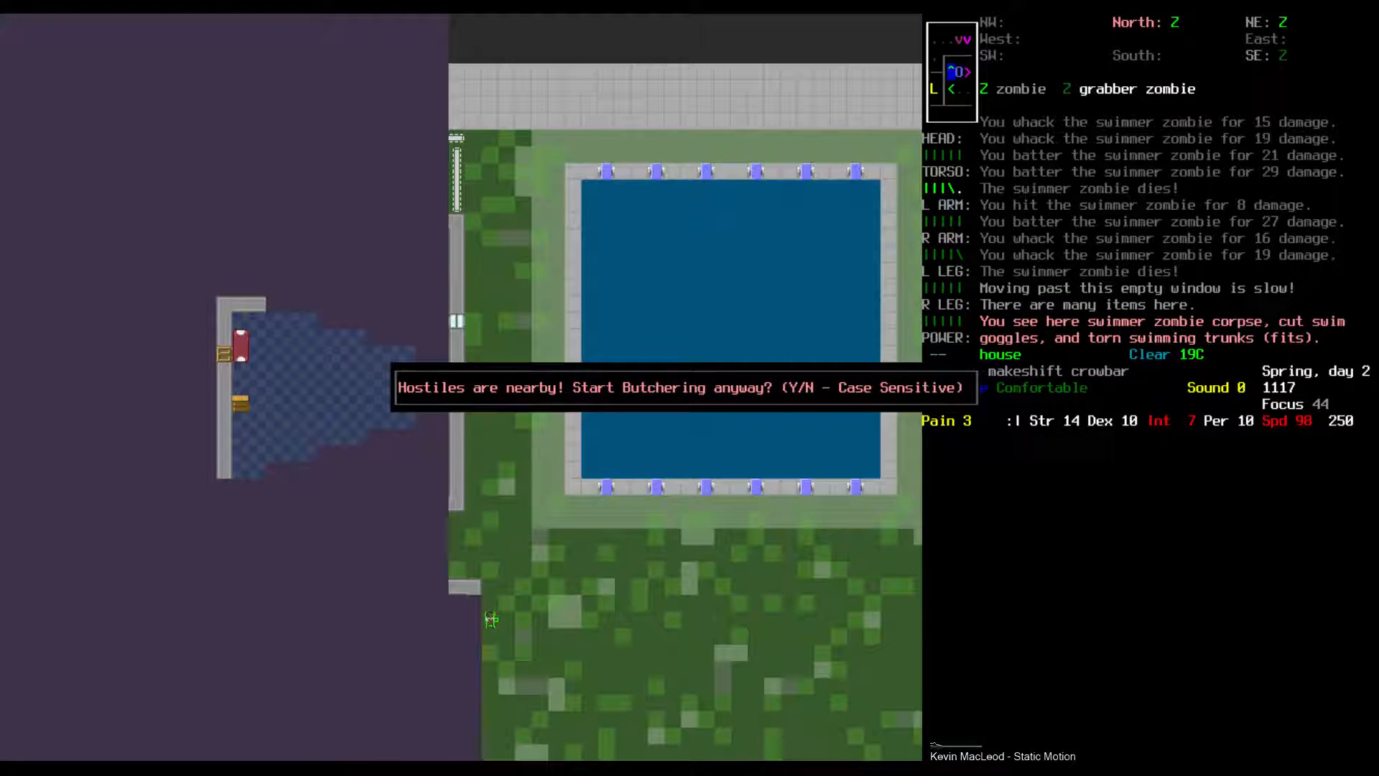
key("Y")
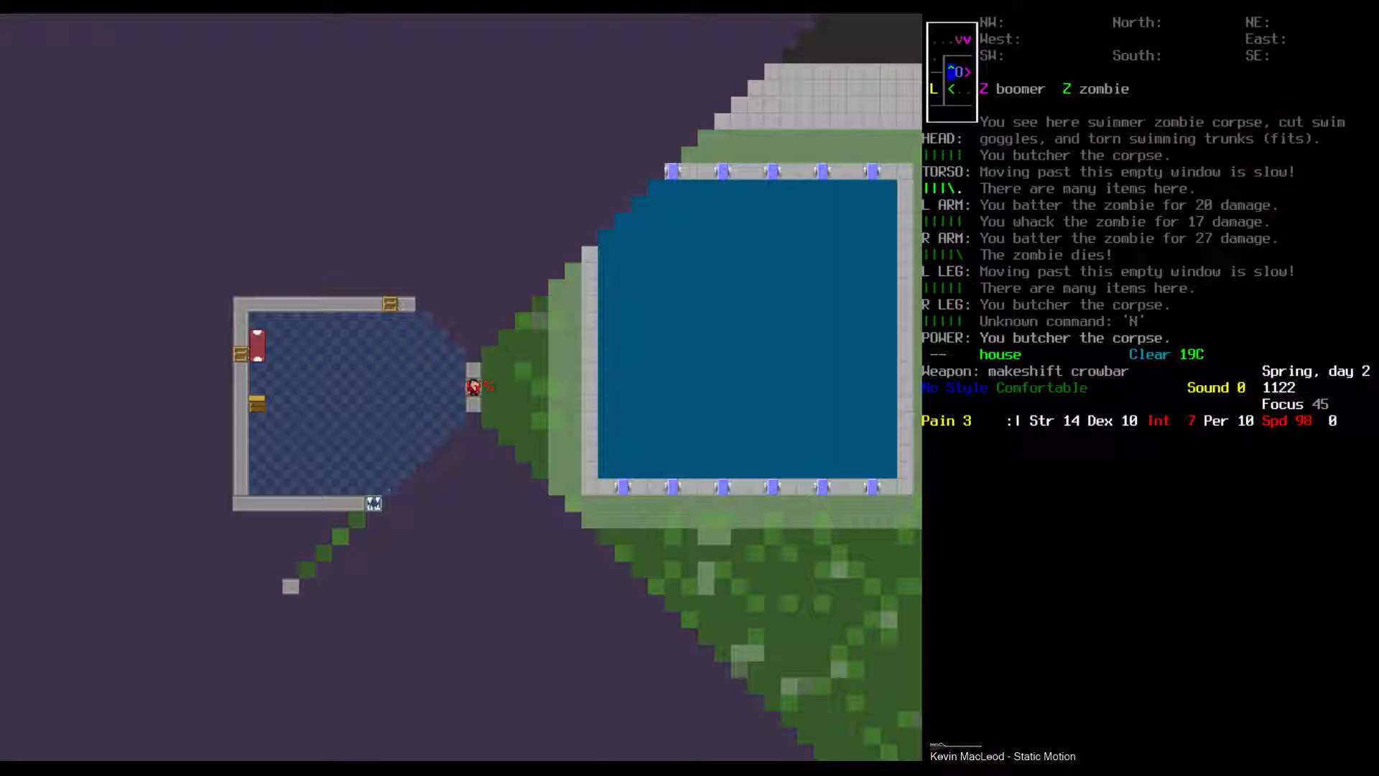
key("g")
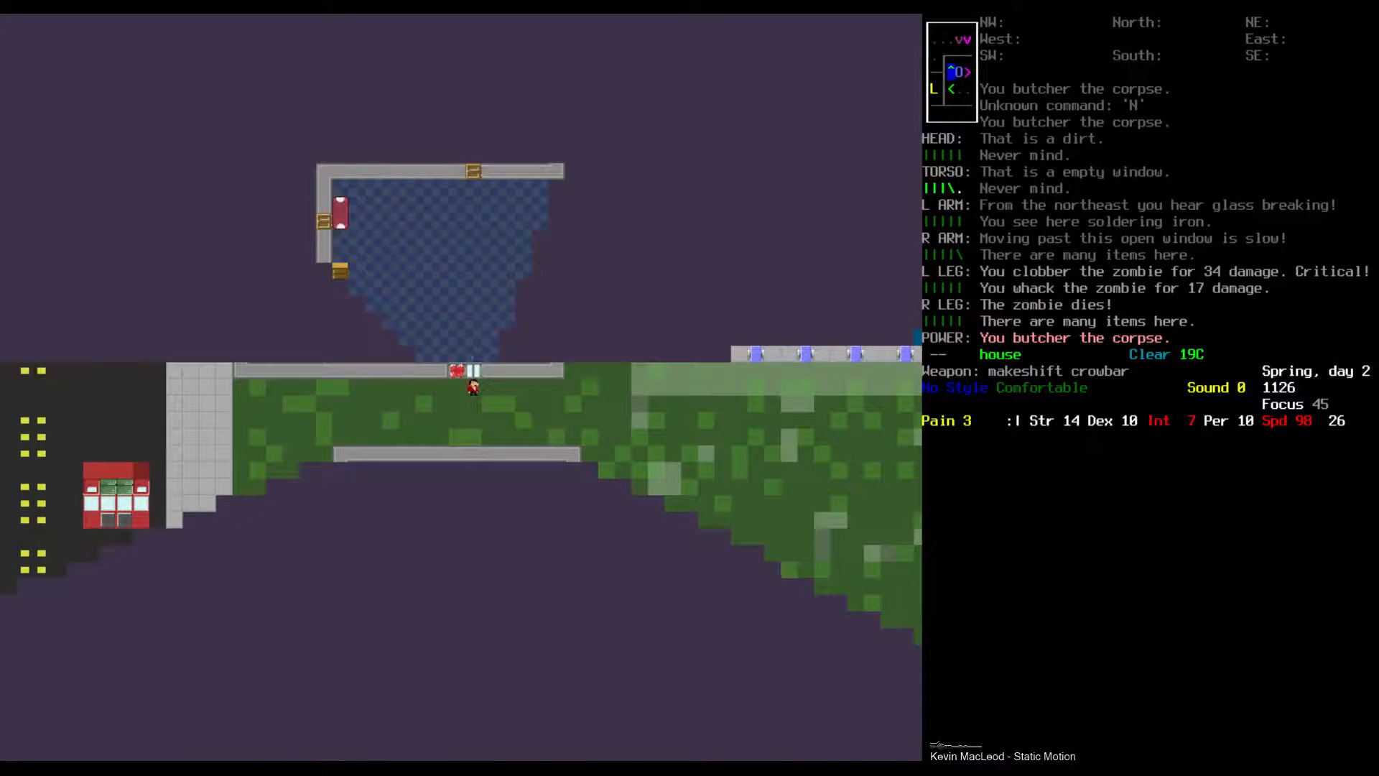
- View the list of usable items, including the first aid kit, then close it
key("g")
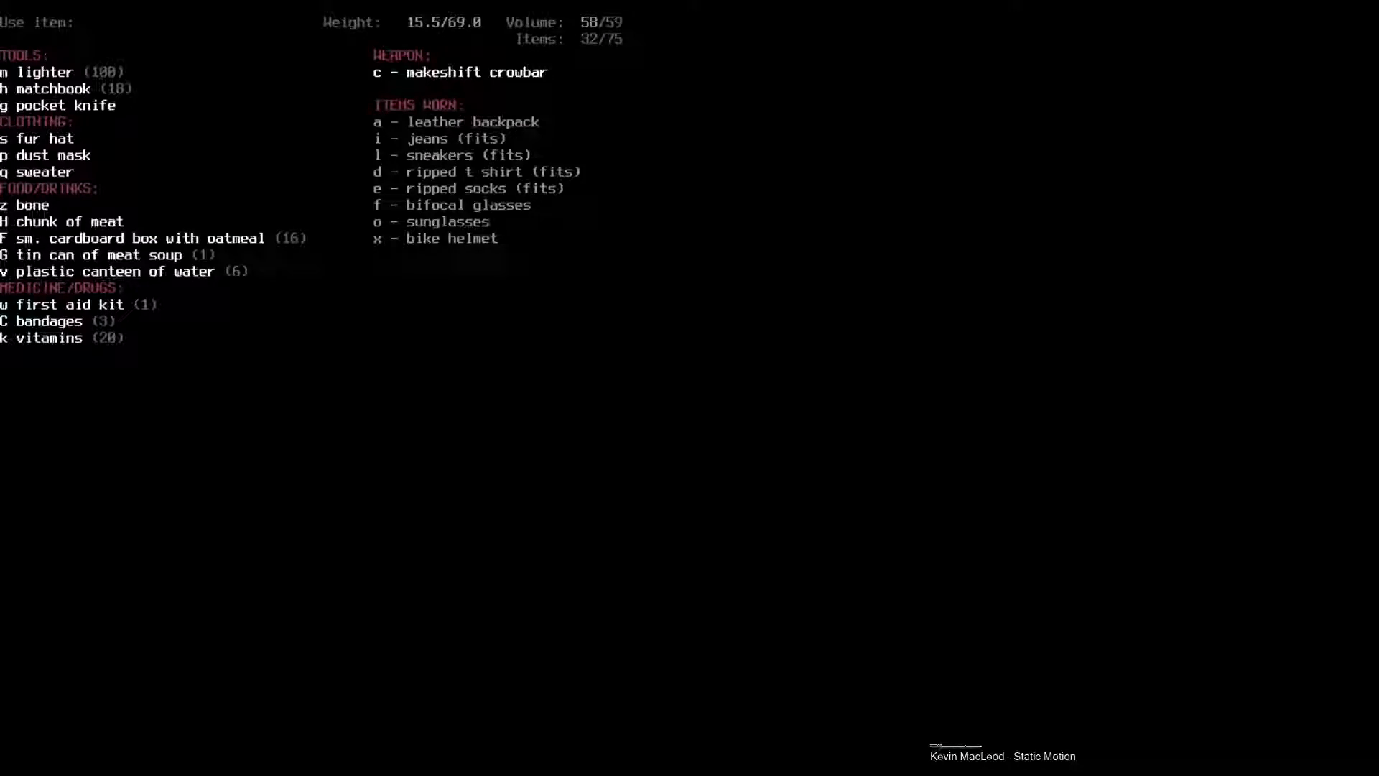
key("Escape")
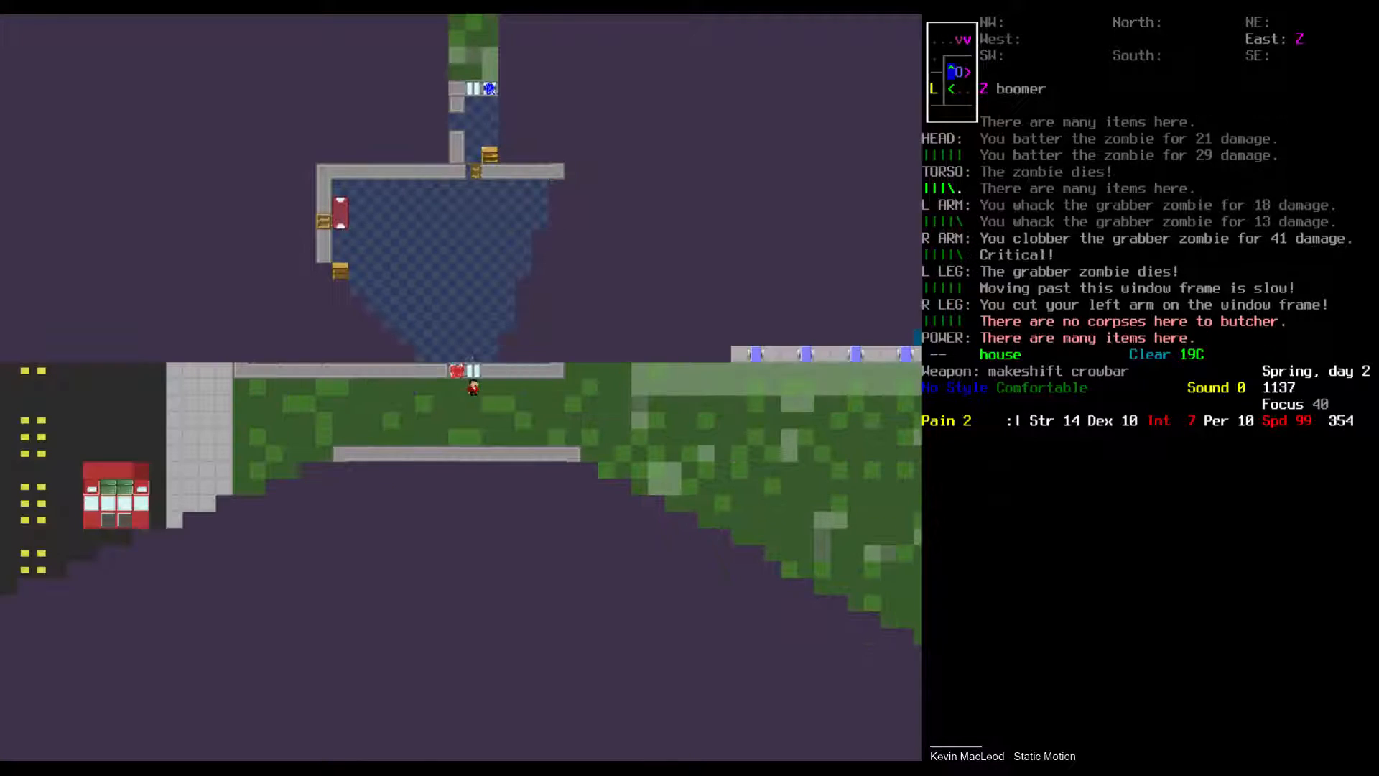
- Butcher the grabber zombie and the next corpse despite nearby hostiles
key("b")
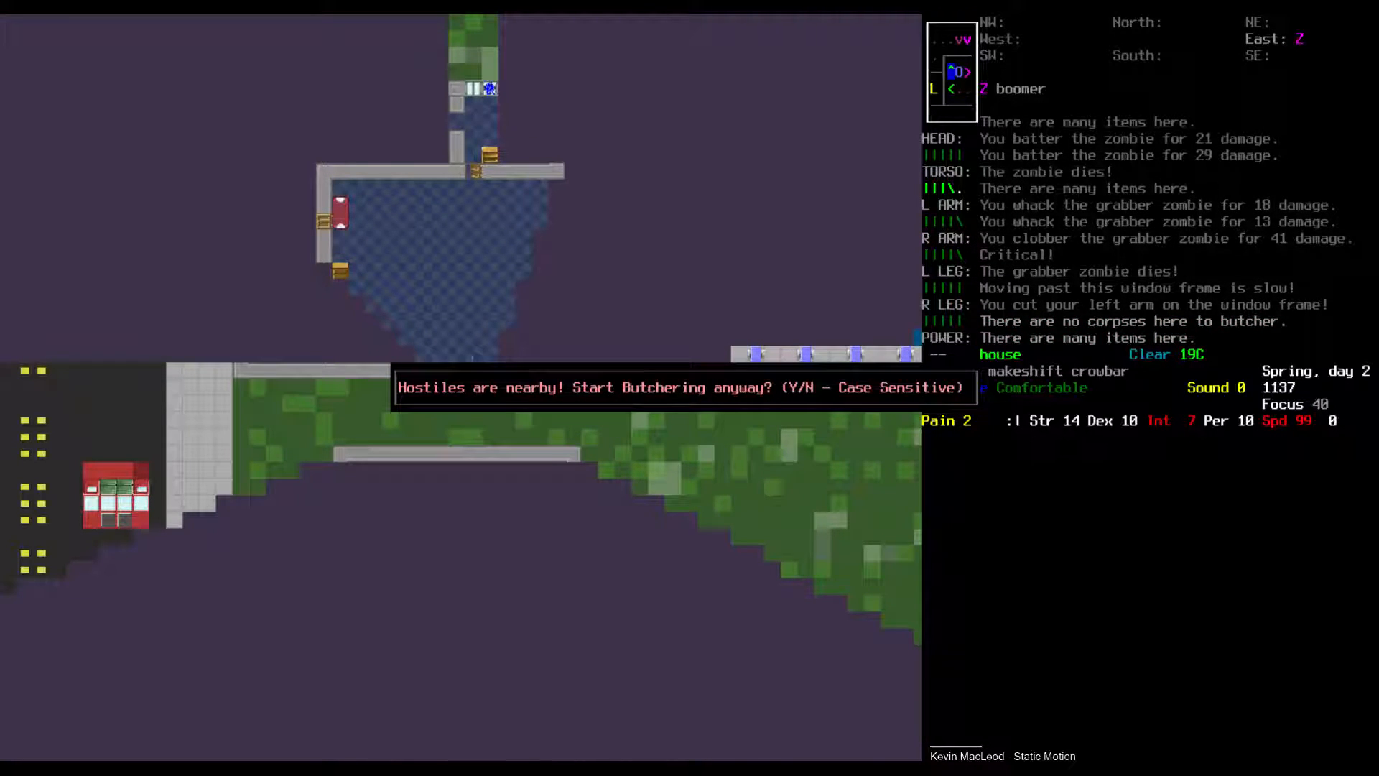
key("Y")
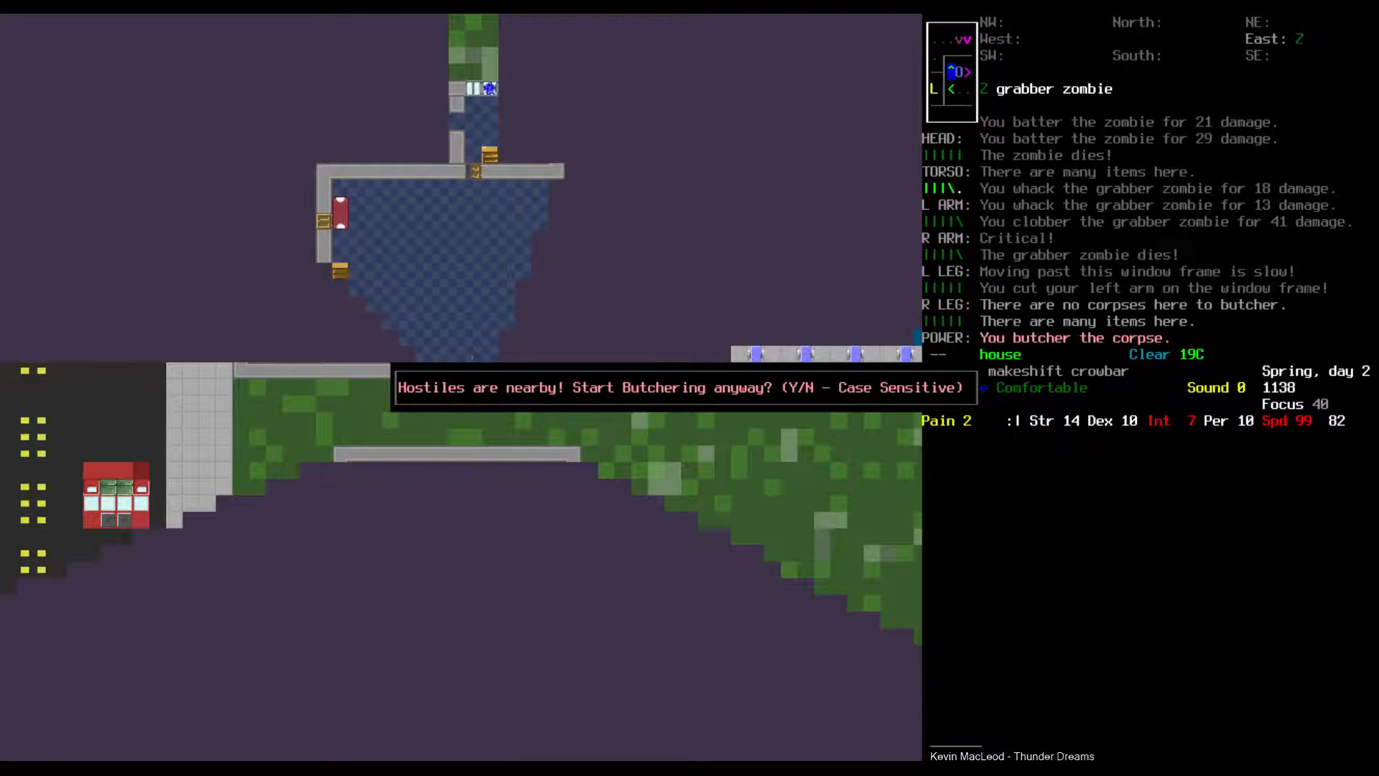
key("Y")
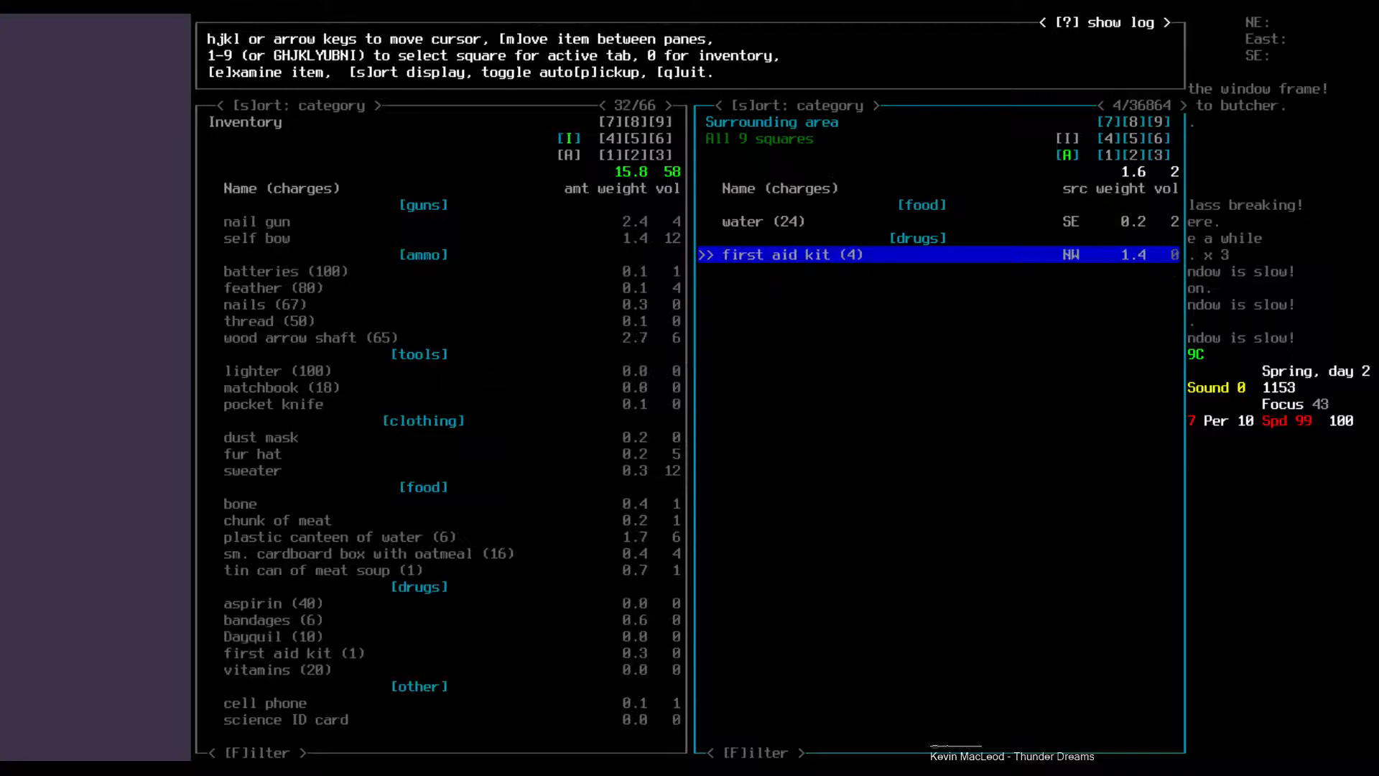
- Move the four nearby first aid kits into inventory and leave the transfer screen
key("m")
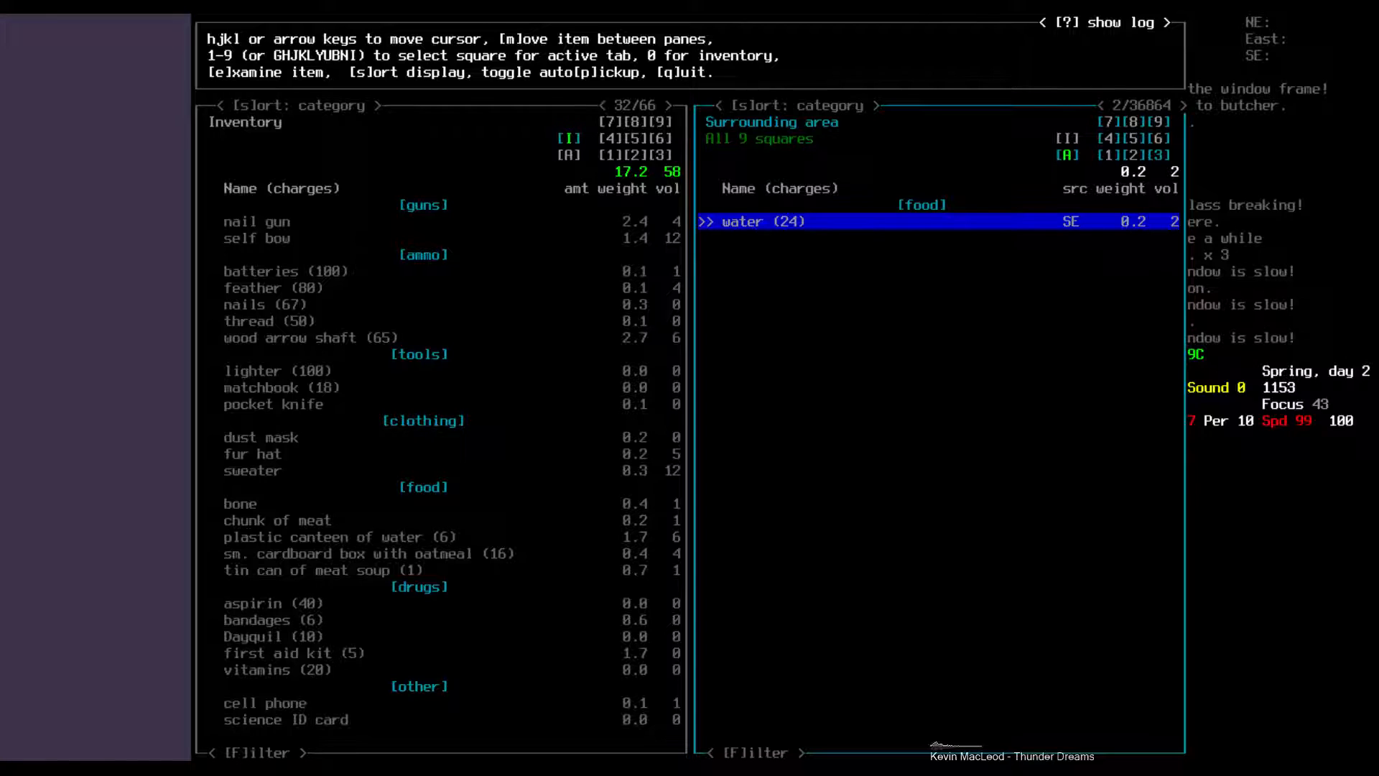
key("Escape")
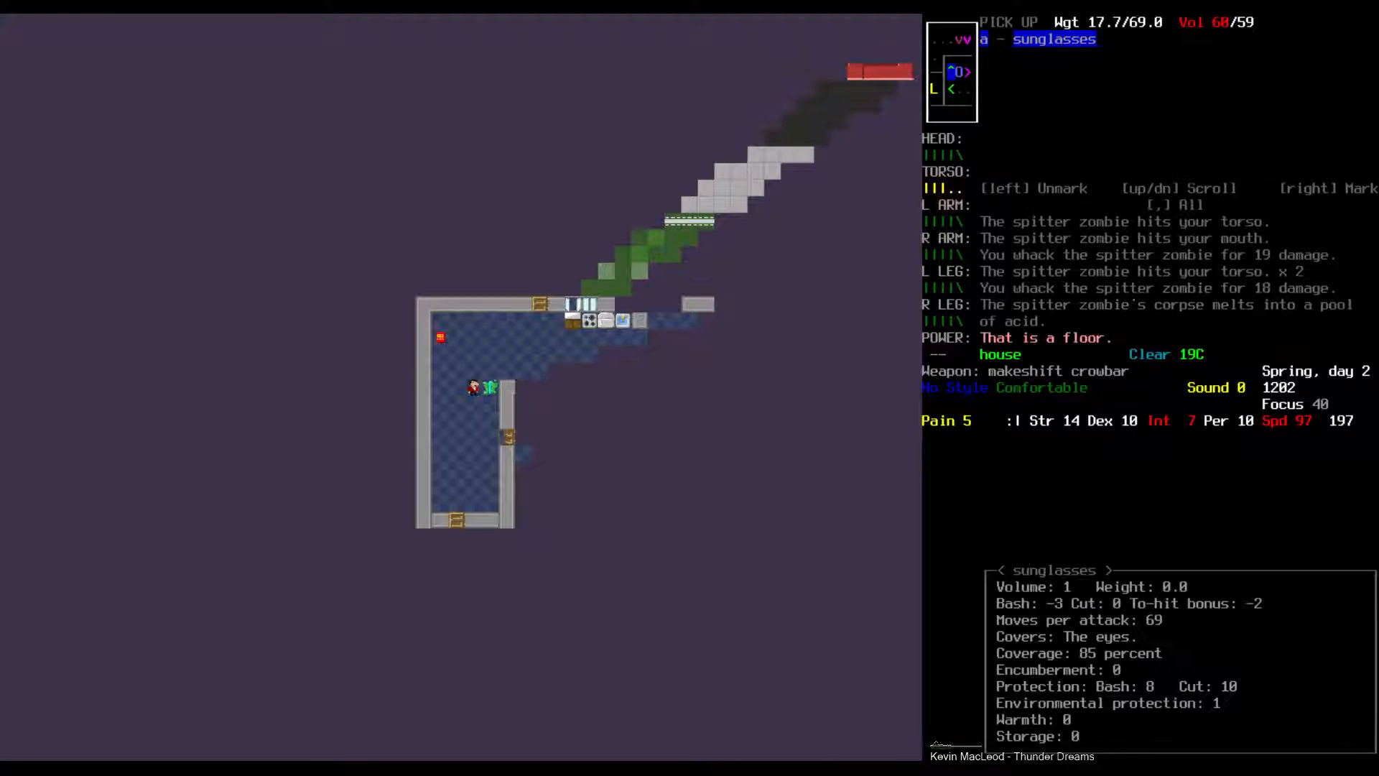
- Decline picking up the sunglasses and move on into the house
key("i")
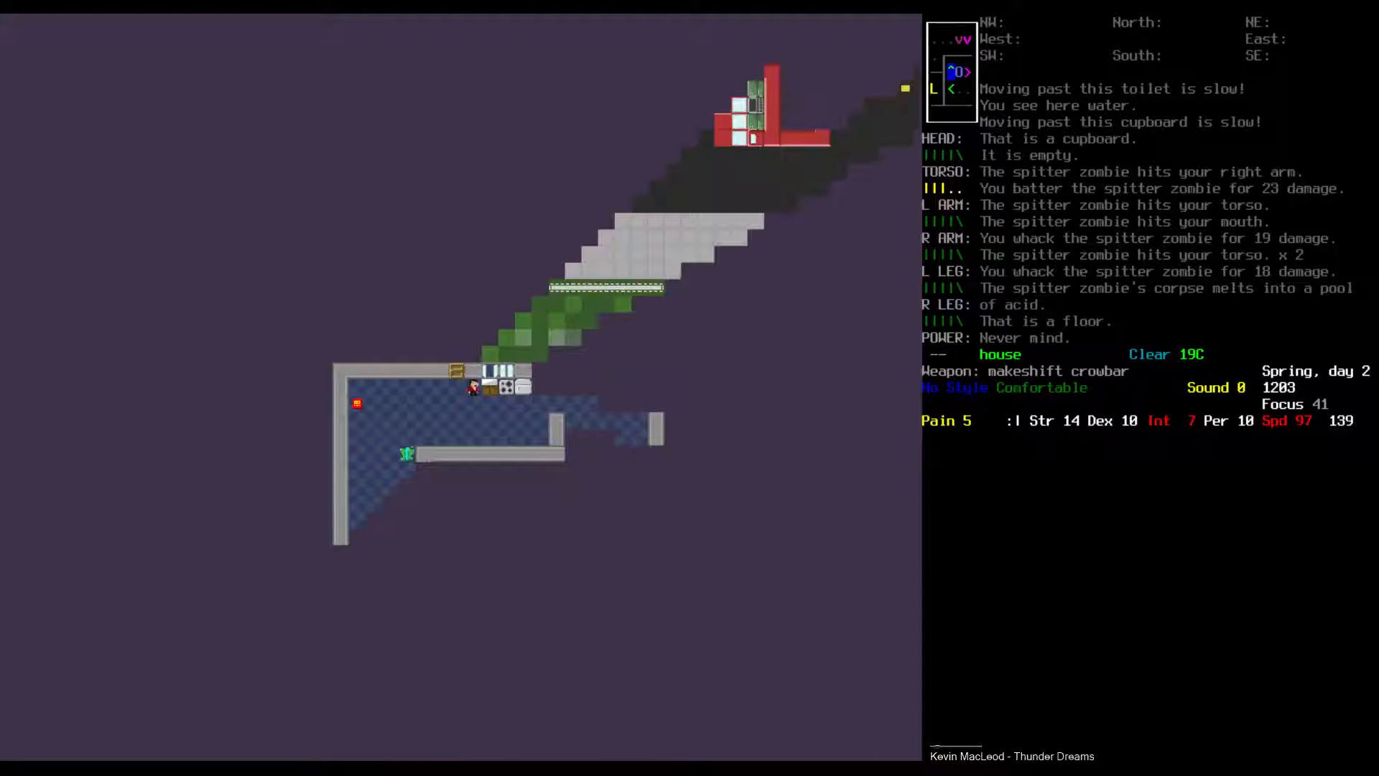
key("m")
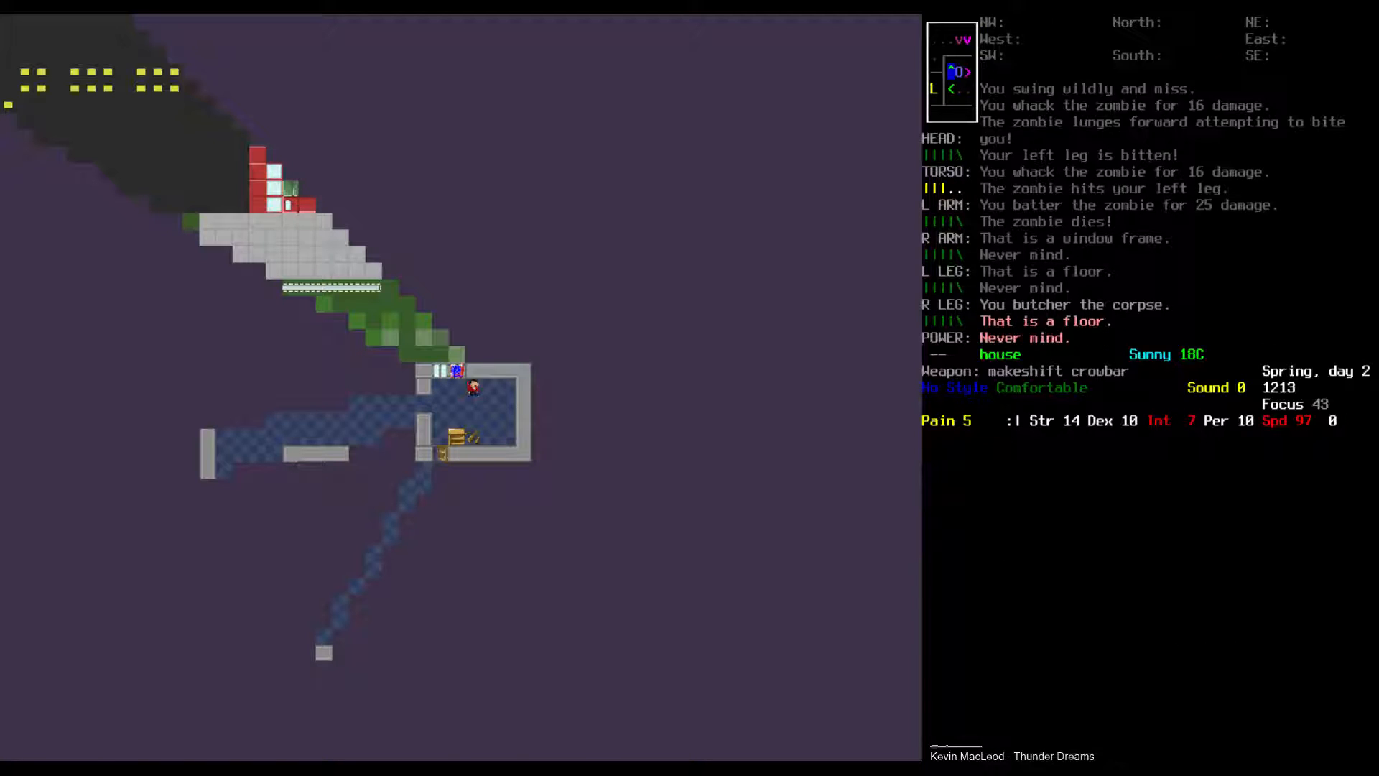
- Open the overmap and begin a note for the house location
key("i")
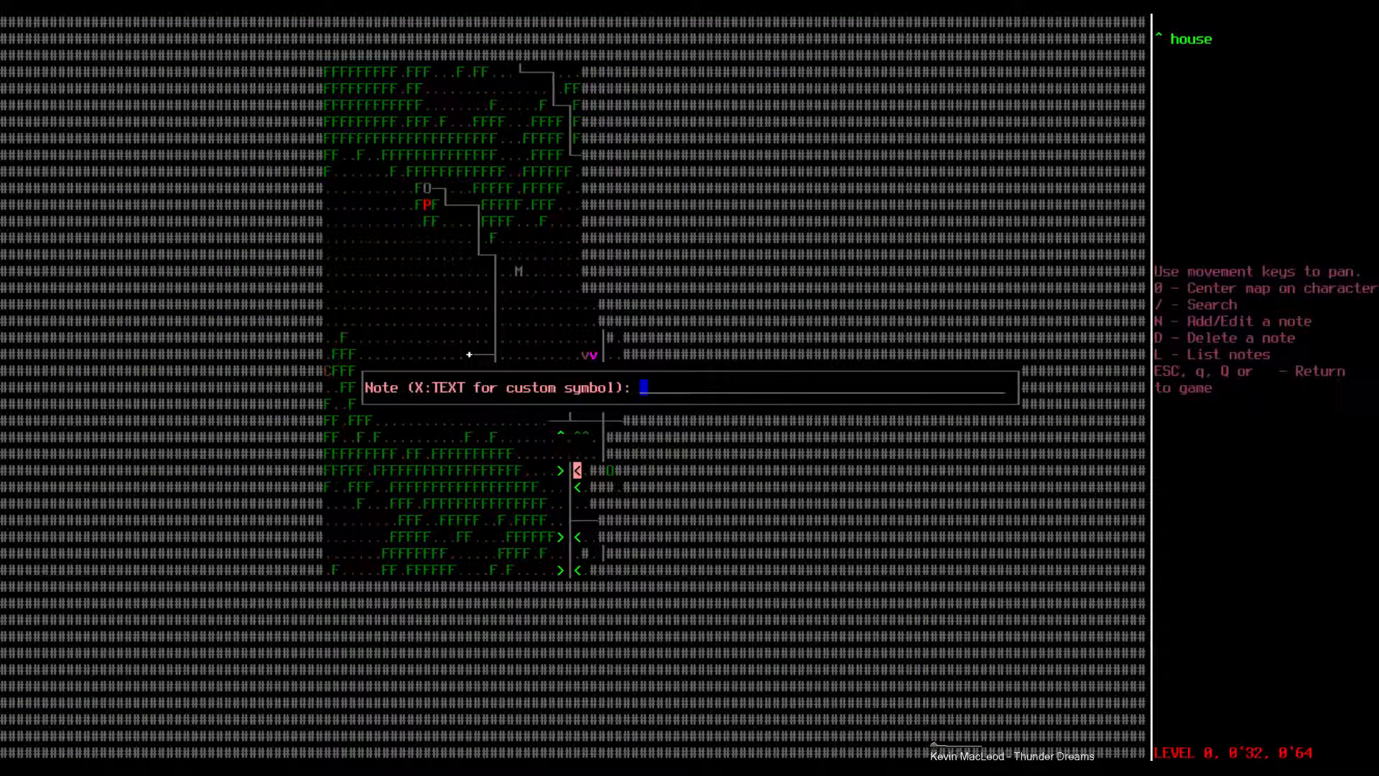
type("B:")
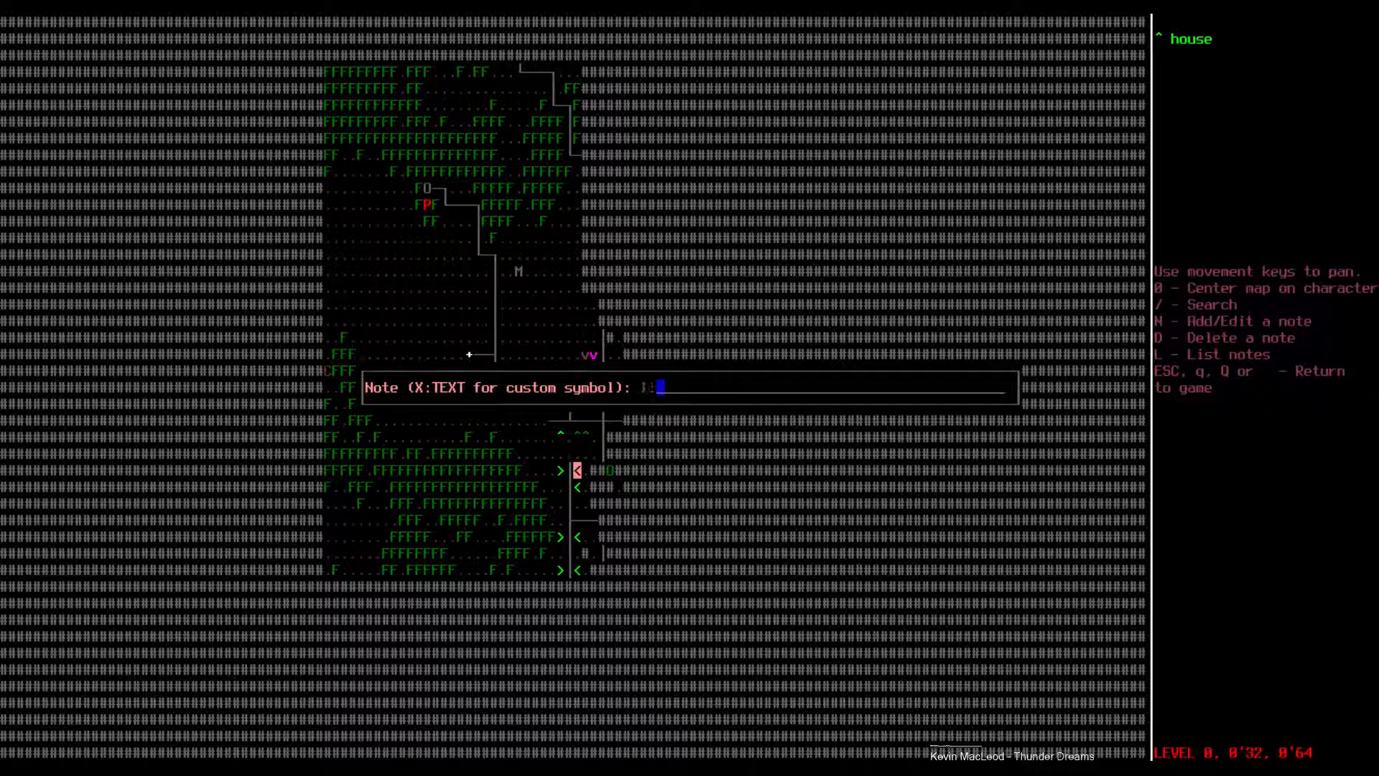